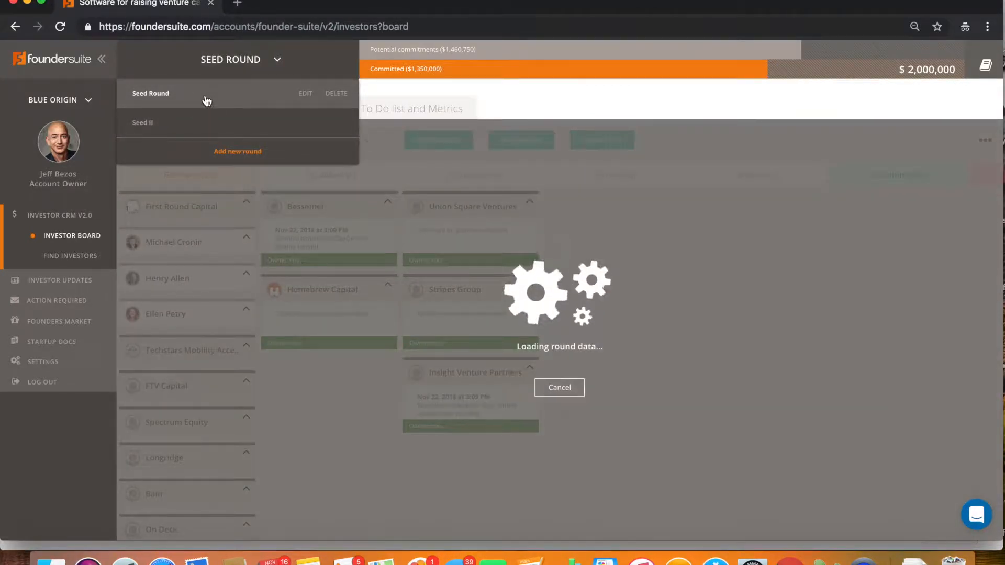
Choose Seed Round from the round dropdown to load its investor pipeline board
{"action": "left_click", "coordinate": [150, 93]}
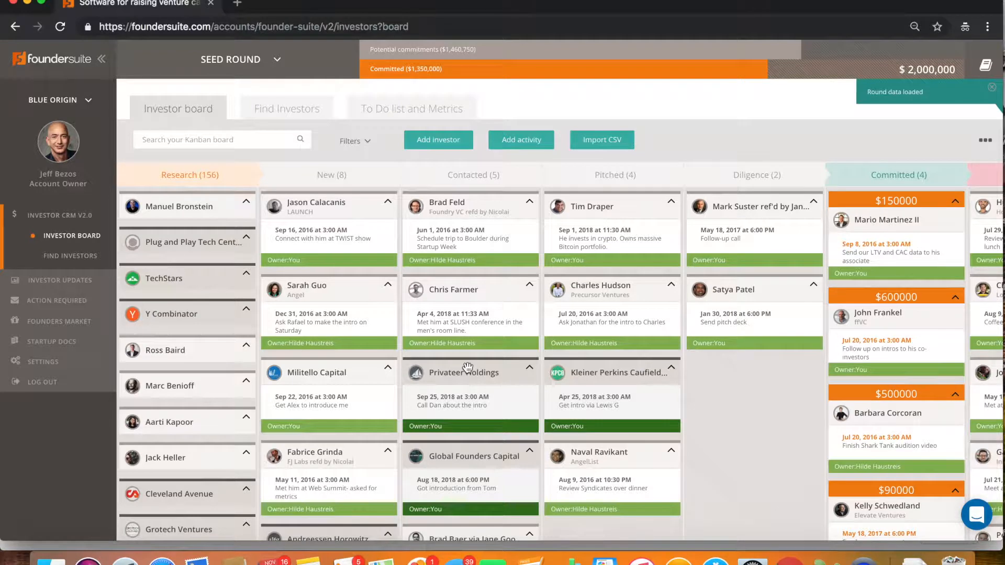
{"action": "mouse_move", "coordinate": [391, 324]}
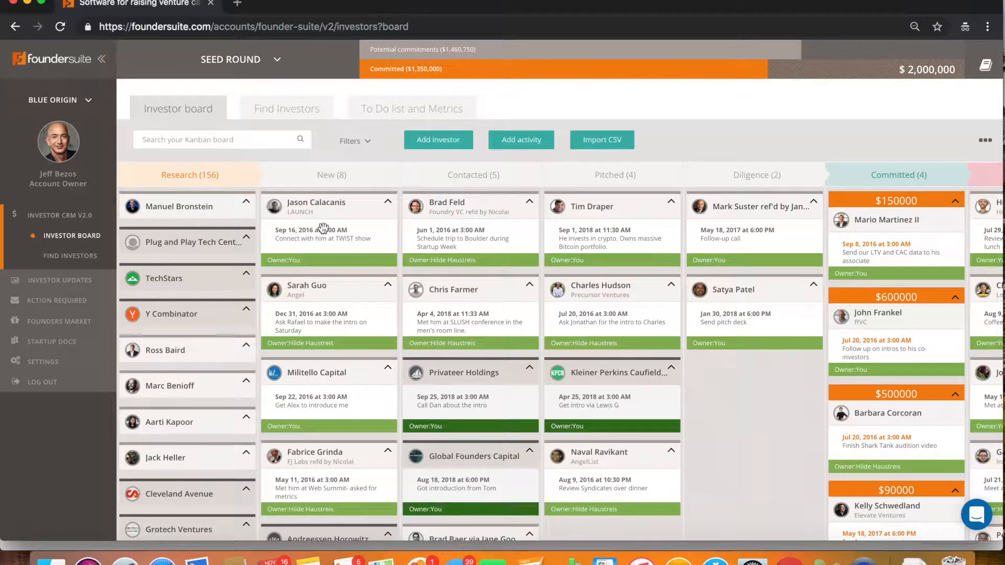
{"action": "mouse_move", "coordinate": [168, 354]}
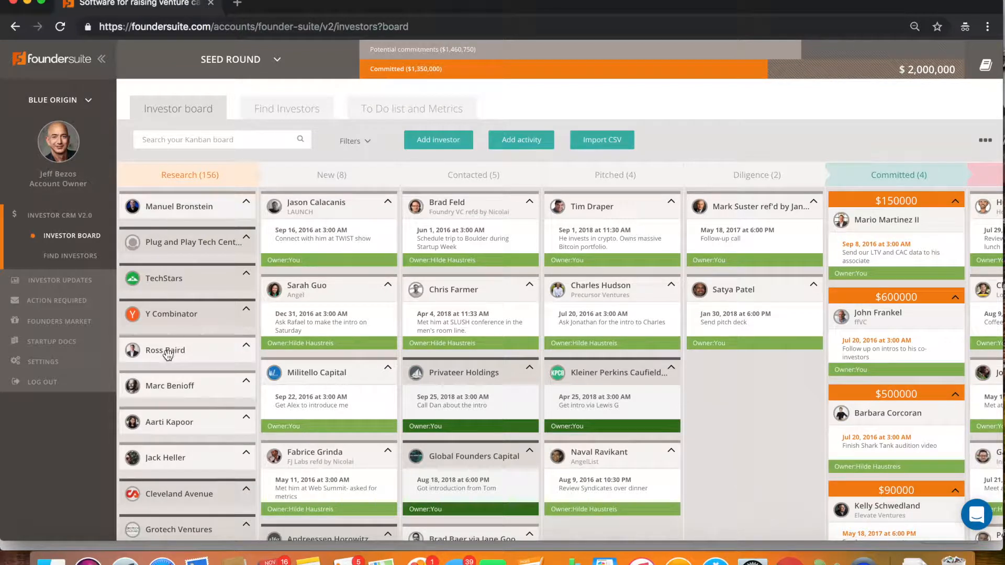
{"action": "mouse_move", "coordinate": [462, 320]}
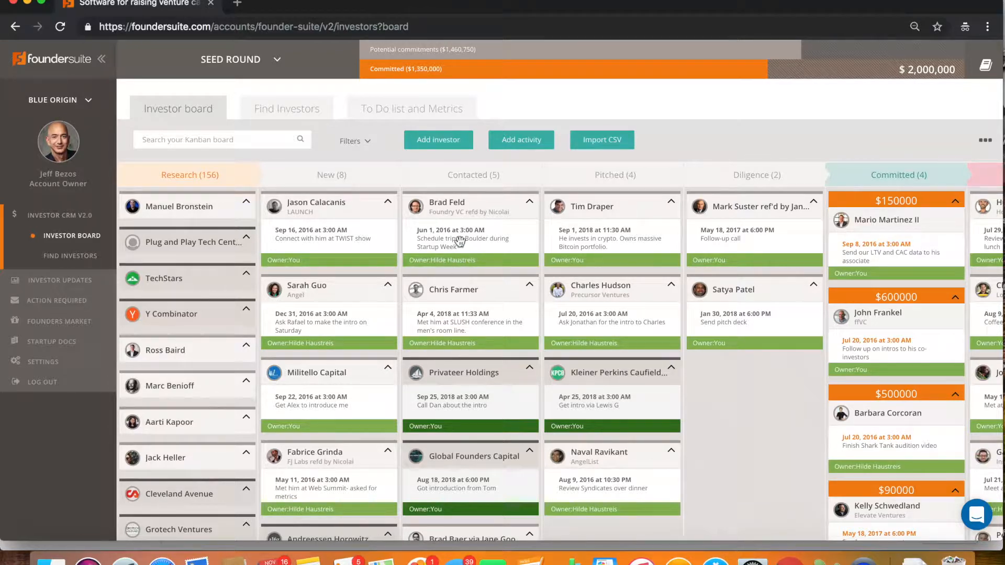
{"action": "mouse_move", "coordinate": [610, 297]}
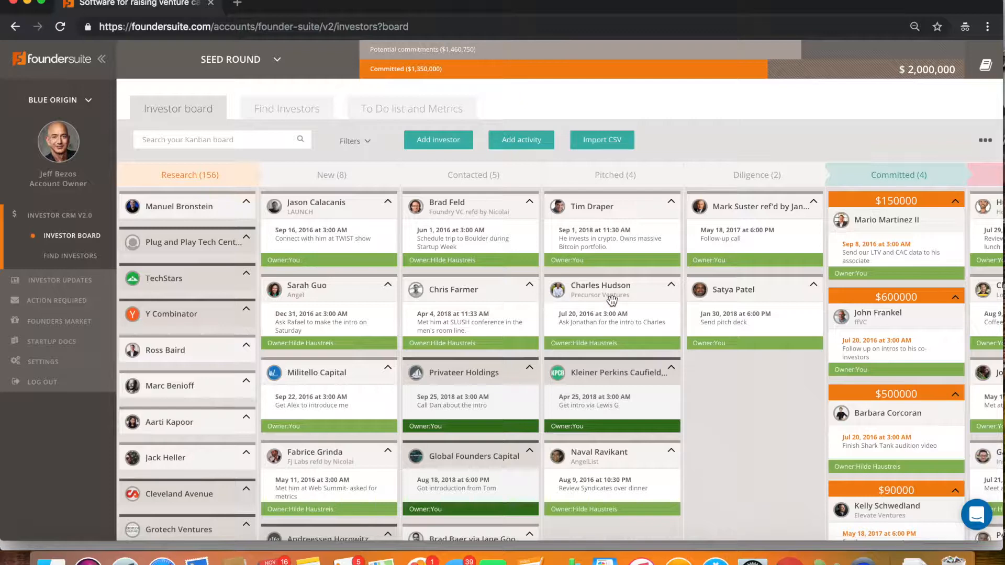
{"action": "mouse_move", "coordinate": [611, 283]}
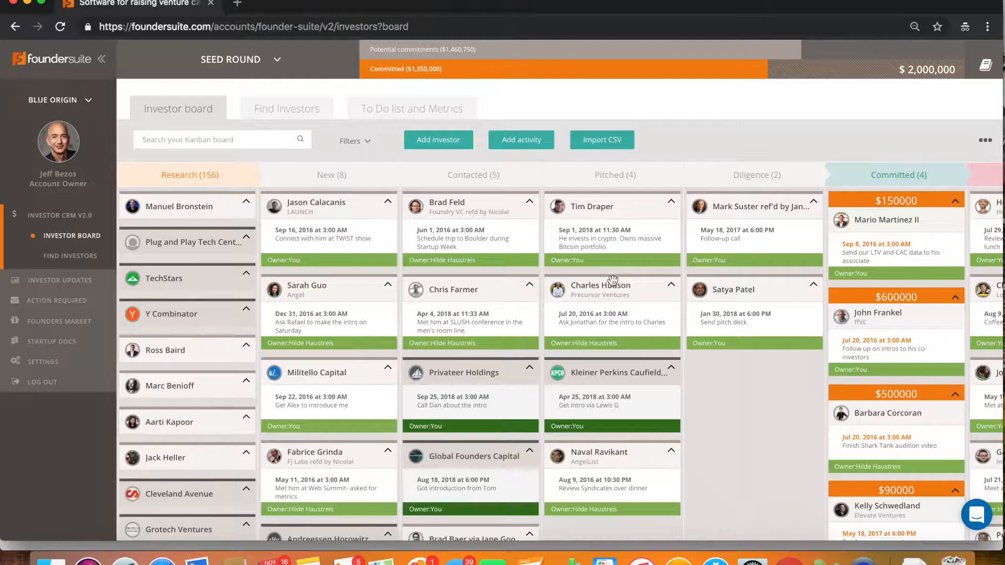
{"action": "mouse_move", "coordinate": [613, 229]}
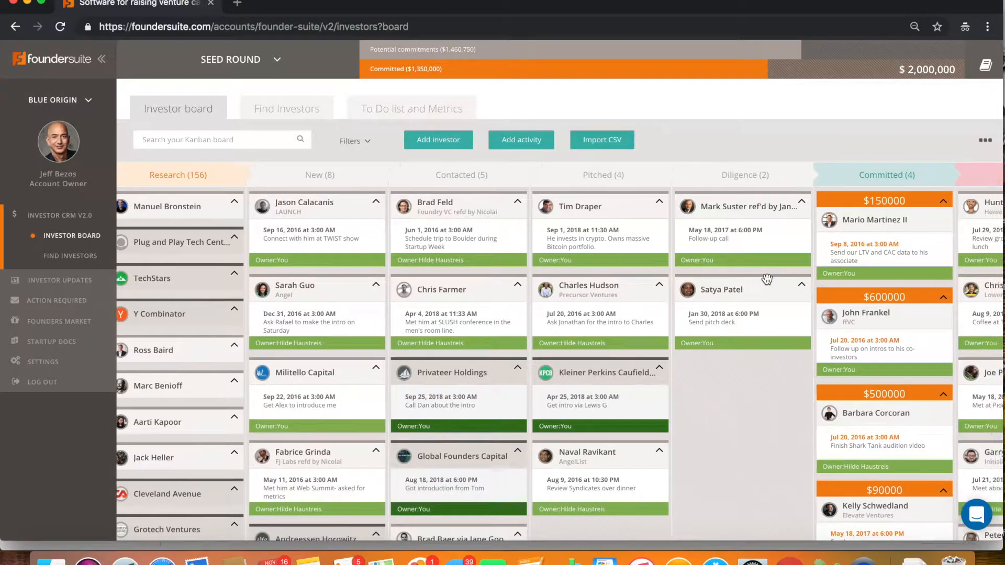
Scroll the investor board right to reveal the Committed and Said No stages
{"action": "scroll", "scroll_direction": "right", "scroll_amount": 3}
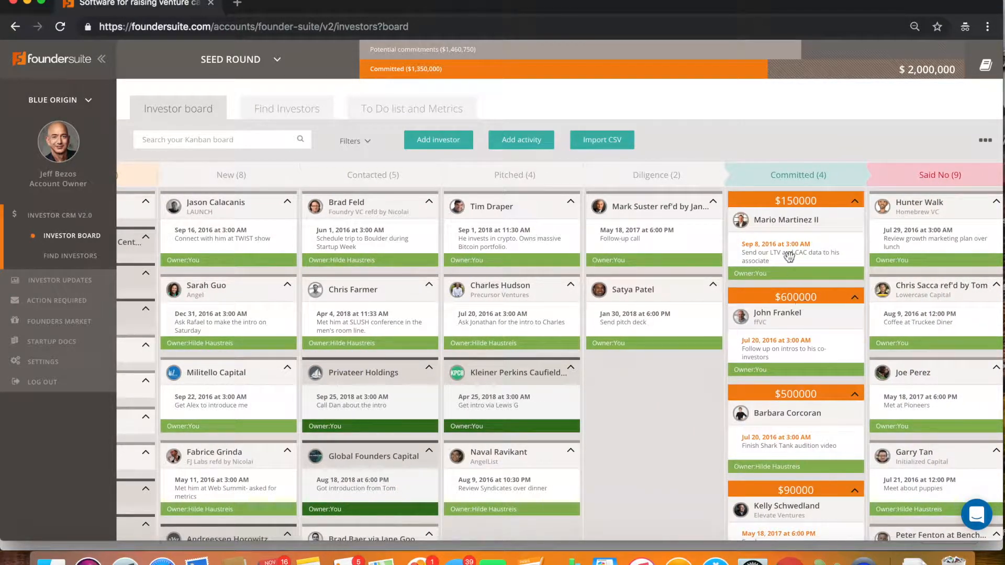
{"action": "mouse_move", "coordinate": [699, 320]}
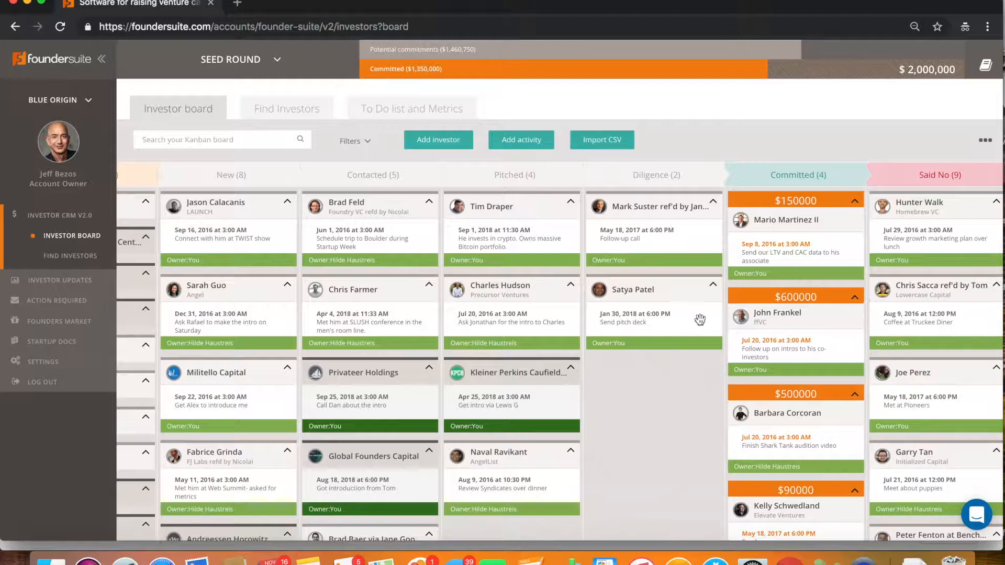
{"action": "mouse_move", "coordinate": [480, 340]}
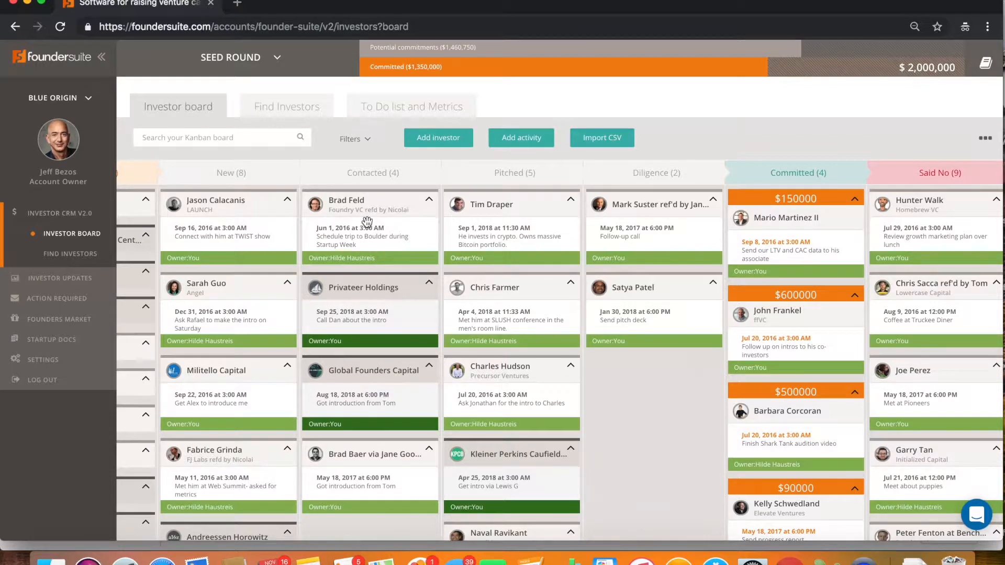
{"action": "mouse_move", "coordinate": [522, 232]}
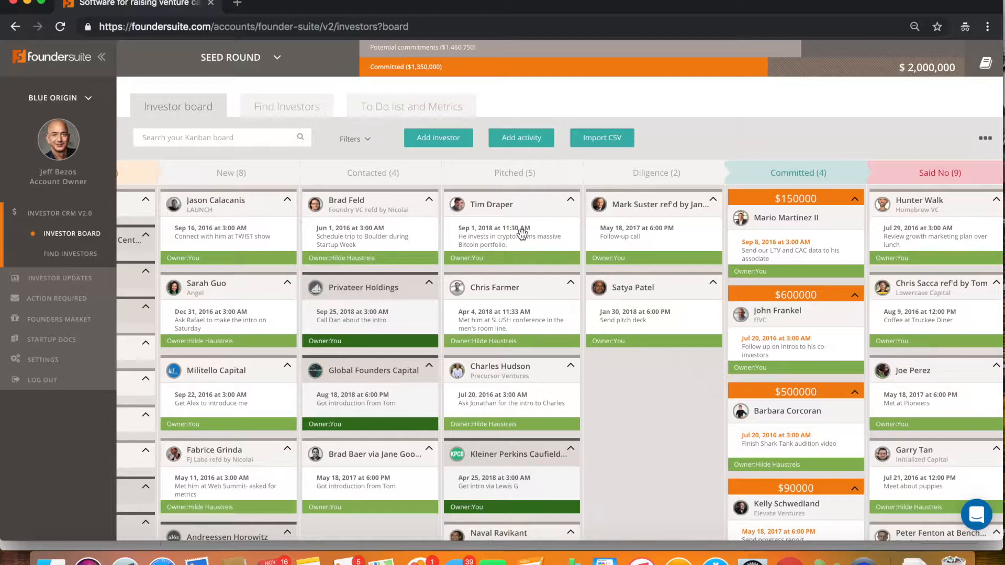
{"action": "mouse_move", "coordinate": [500, 234]}
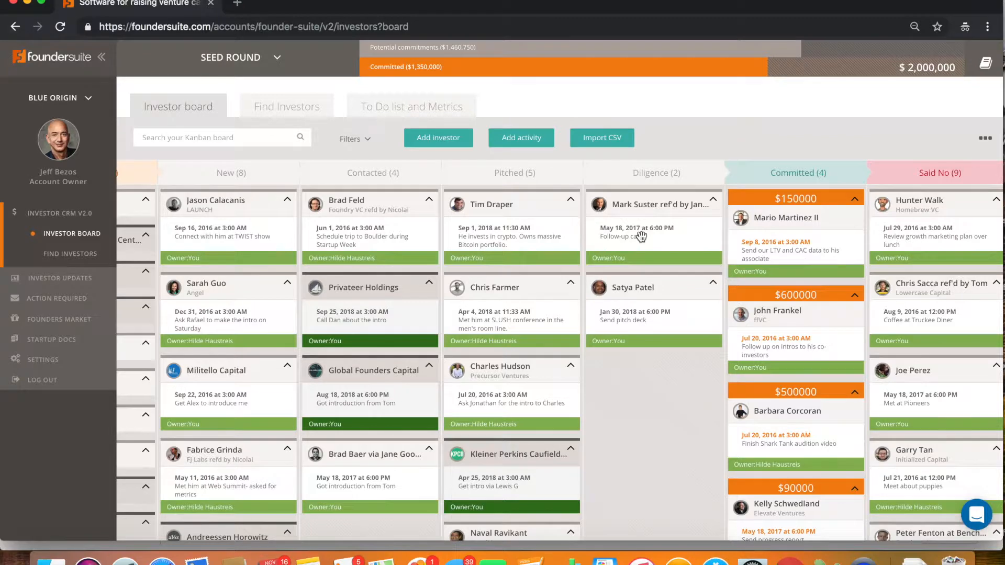
{"action": "mouse_move", "coordinate": [477, 277]}
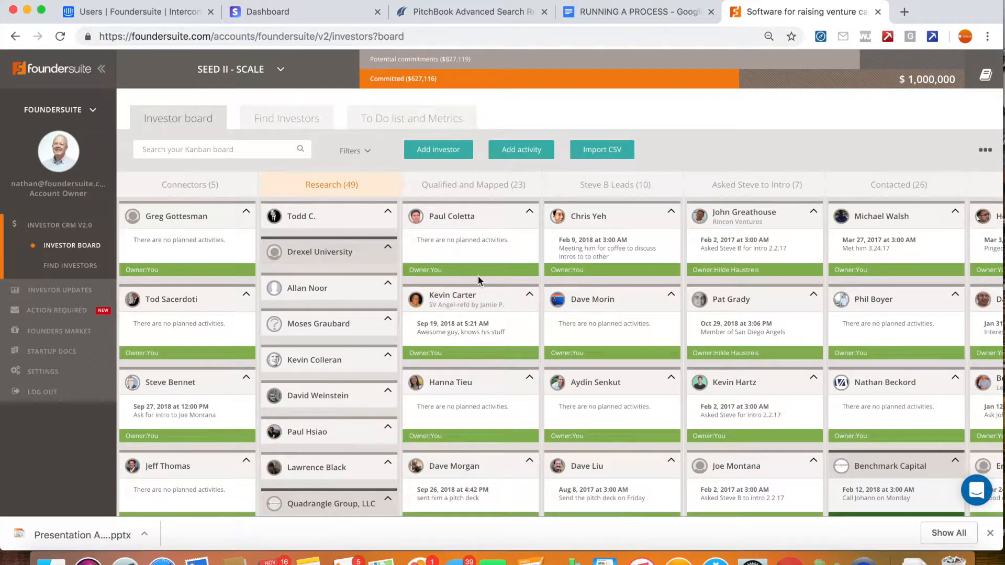
{"action": "mouse_move", "coordinate": [663, 262]}
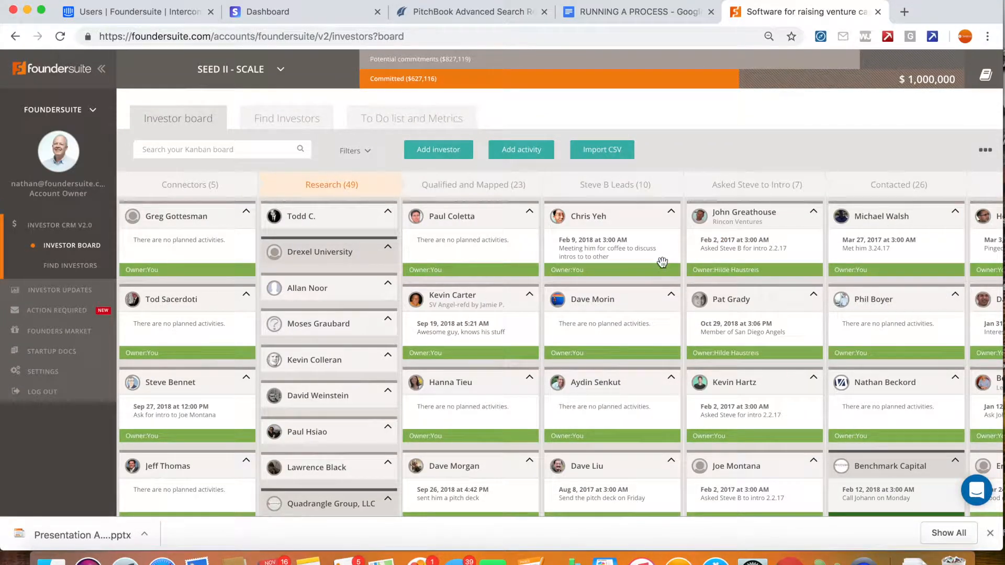
{"action": "mouse_move", "coordinate": [798, 229]}
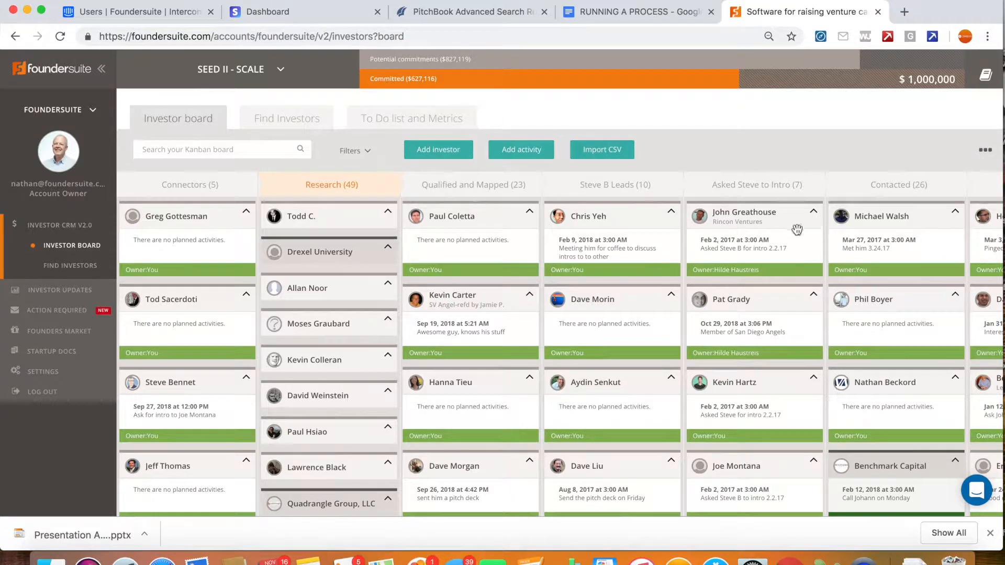
{"action": "mouse_move", "coordinate": [162, 252]}
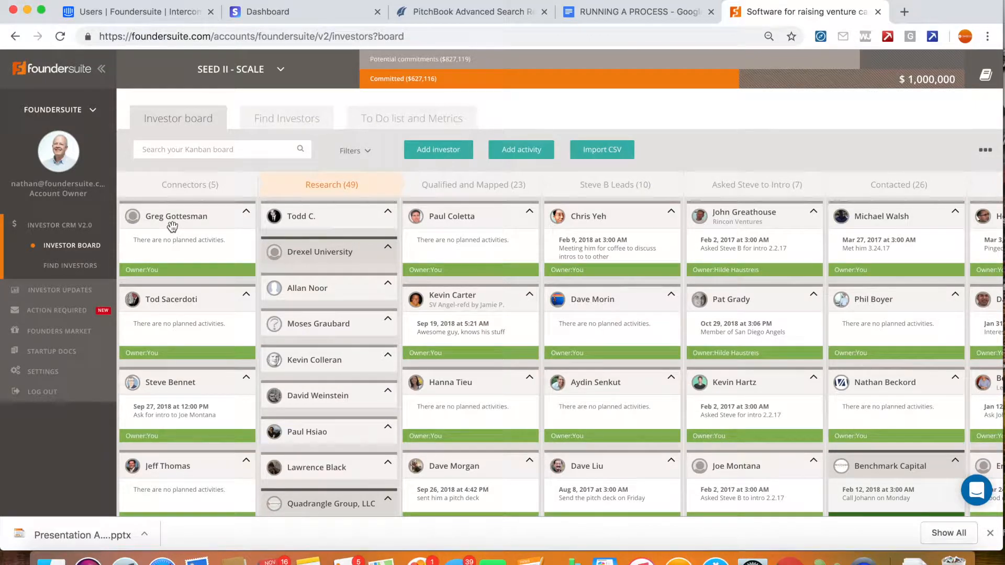
{"action": "mouse_move", "coordinate": [464, 221]}
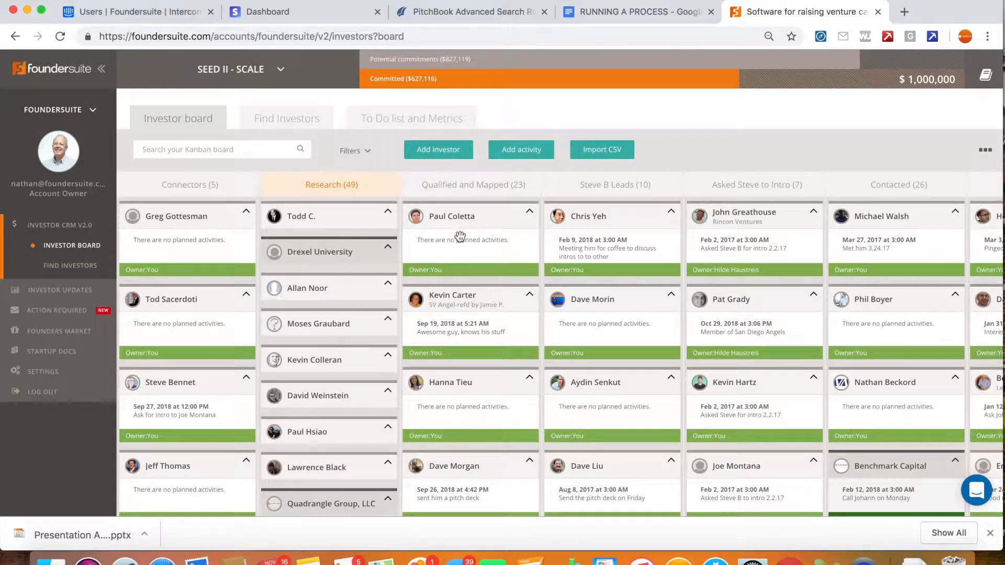
{"action": "mouse_move", "coordinate": [483, 243]}
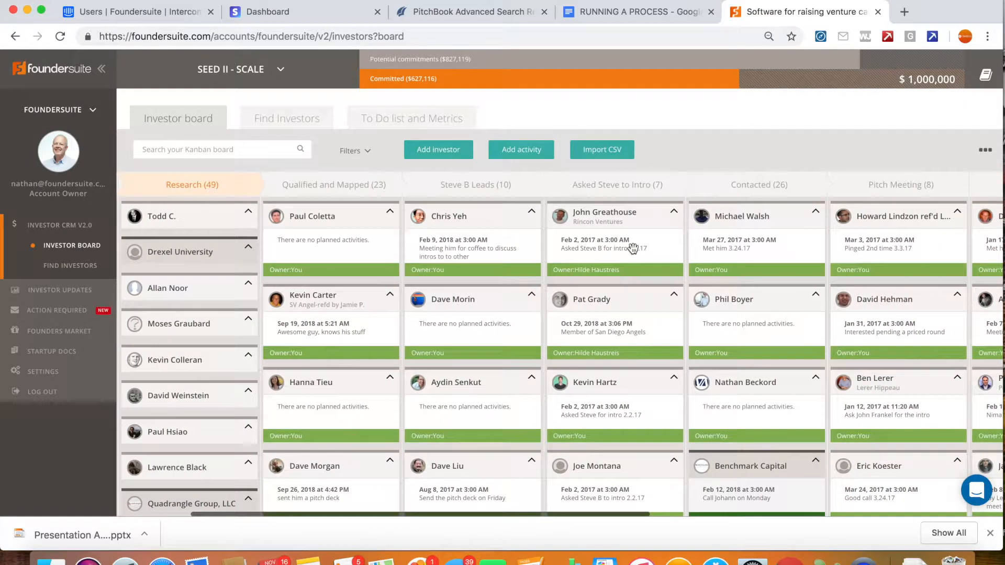
{"action": "left_click", "coordinate": [742, 216]}
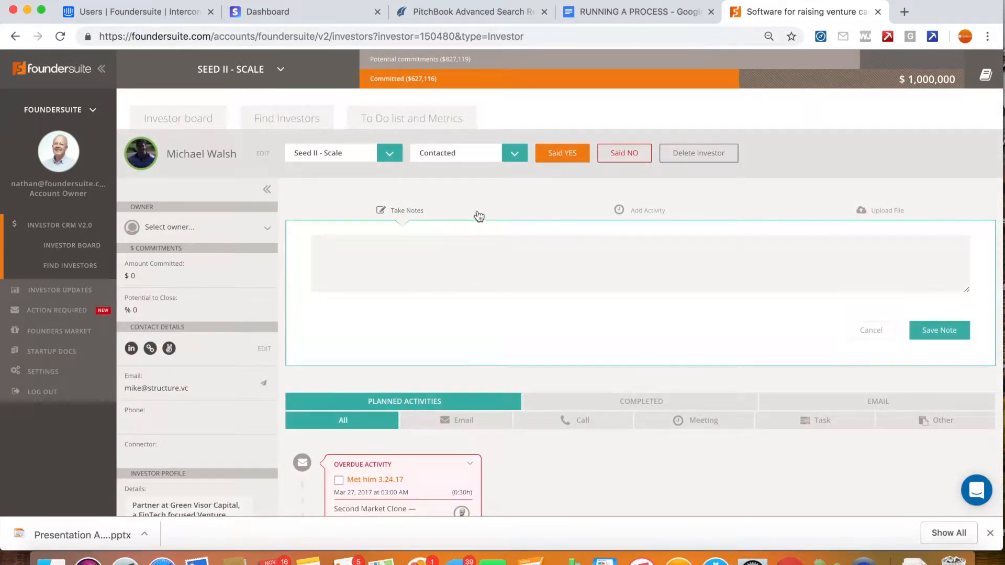
{"action": "mouse_move", "coordinate": [210, 174]}
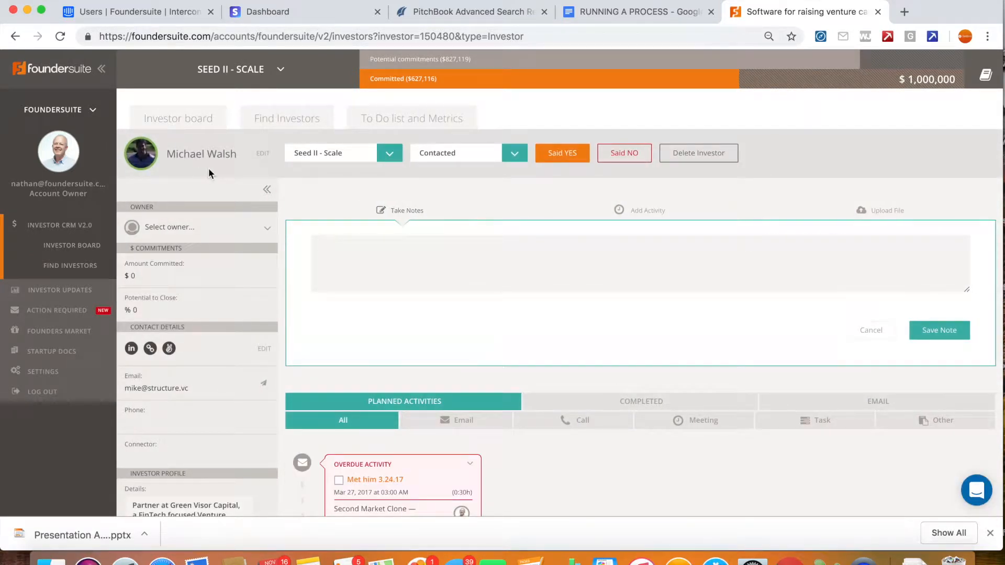
{"action": "left_click", "coordinate": [197, 227]}
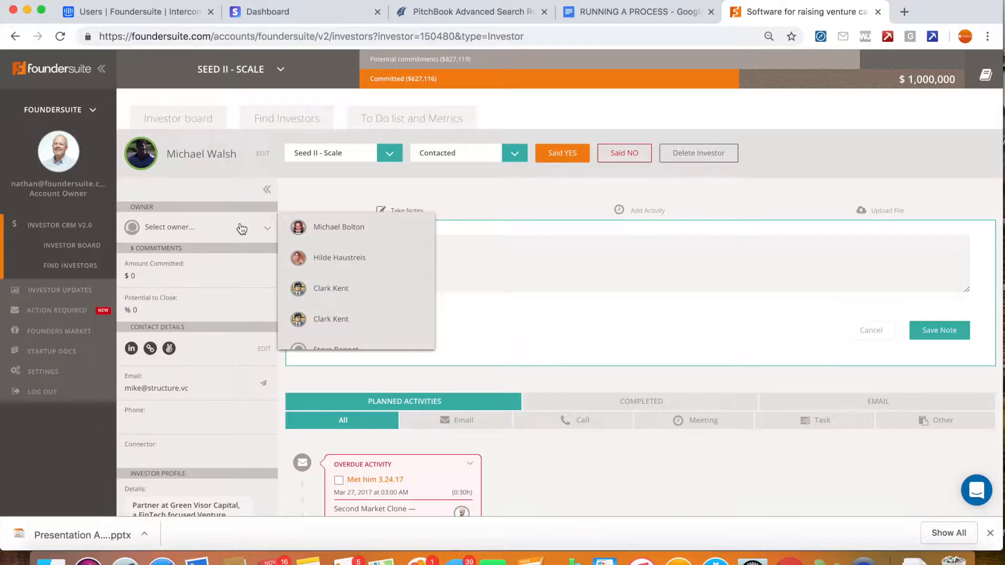
{"action": "mouse_move", "coordinate": [338, 226]}
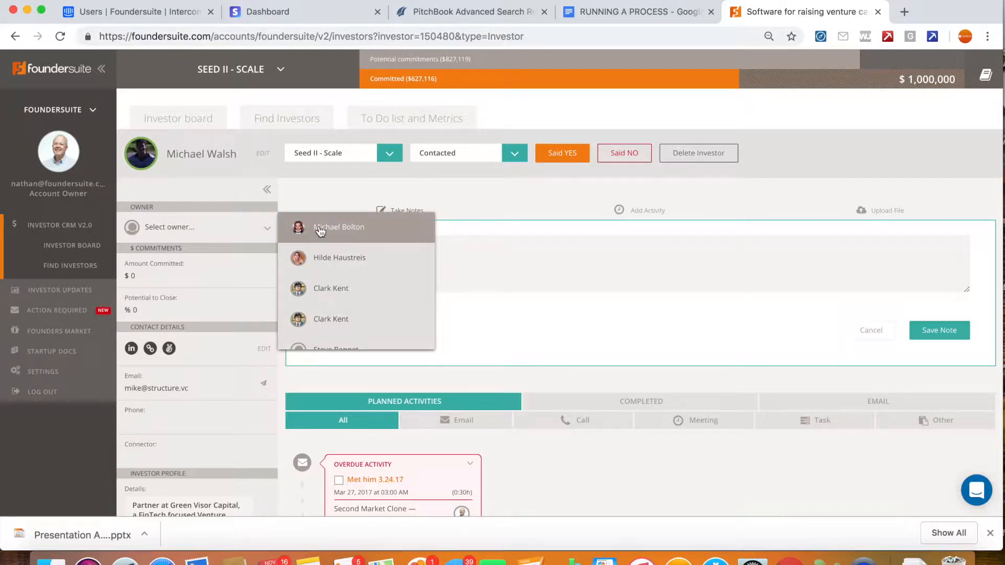
{"action": "left_click", "coordinate": [338, 257]}
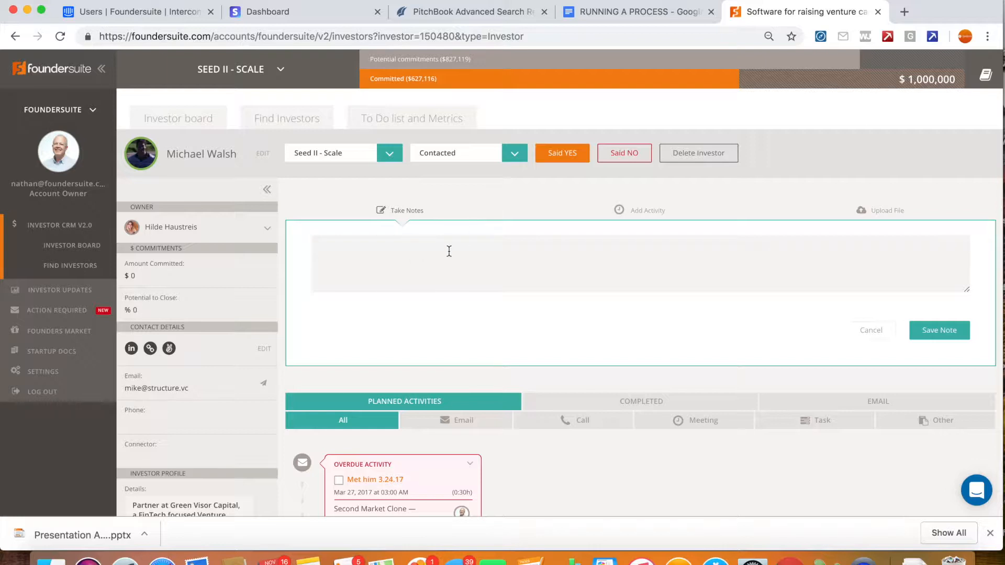
{"action": "left_click", "coordinate": [448, 251]}
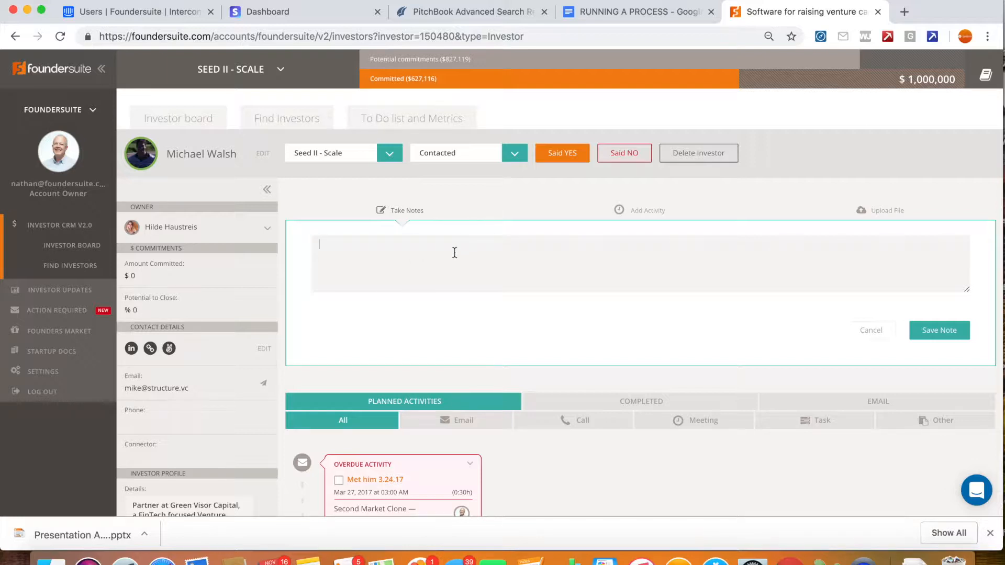
{"action": "mouse_move", "coordinate": [602, 232]}
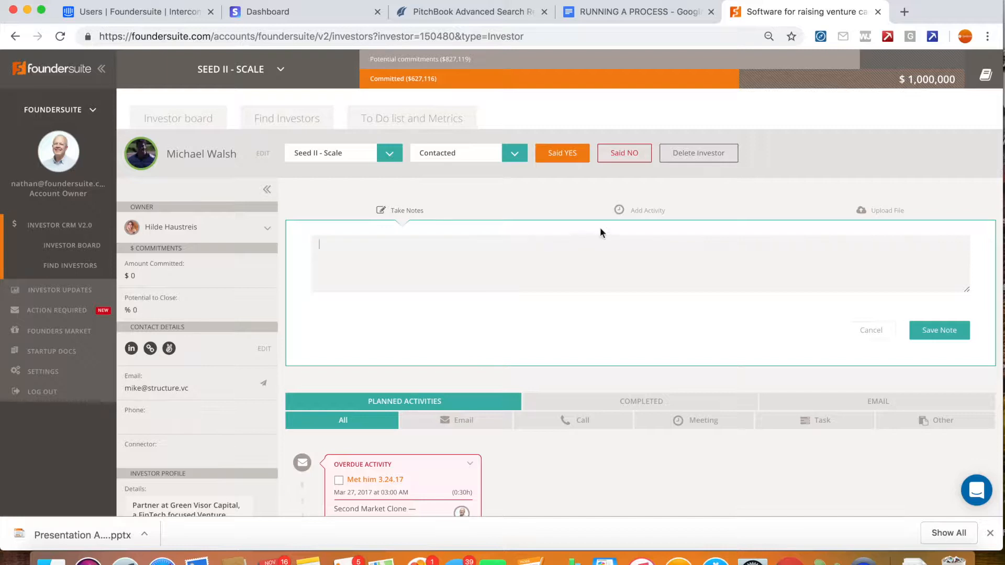
{"action": "left_click", "coordinate": [646, 210]}
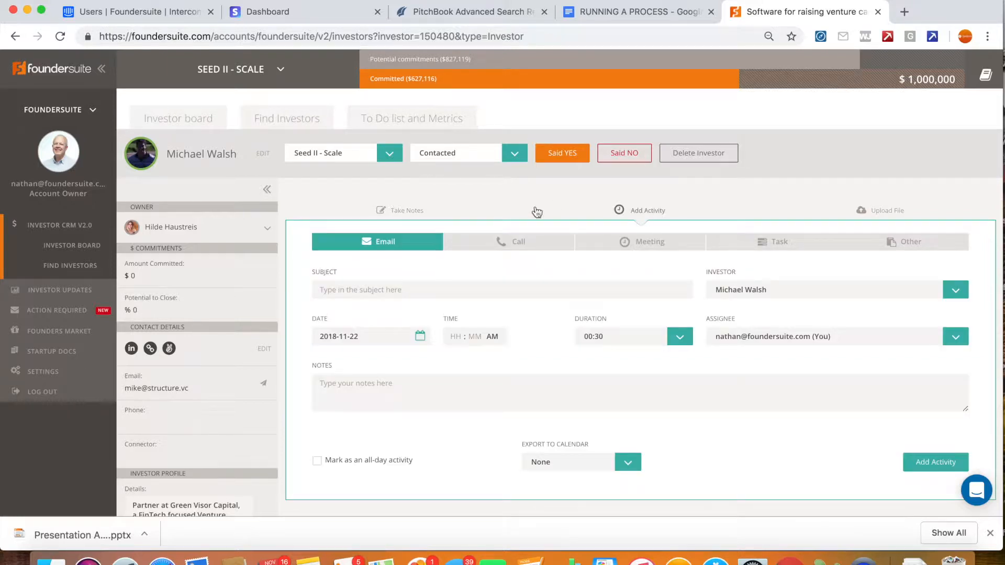
{"action": "mouse_move", "coordinate": [518, 244]}
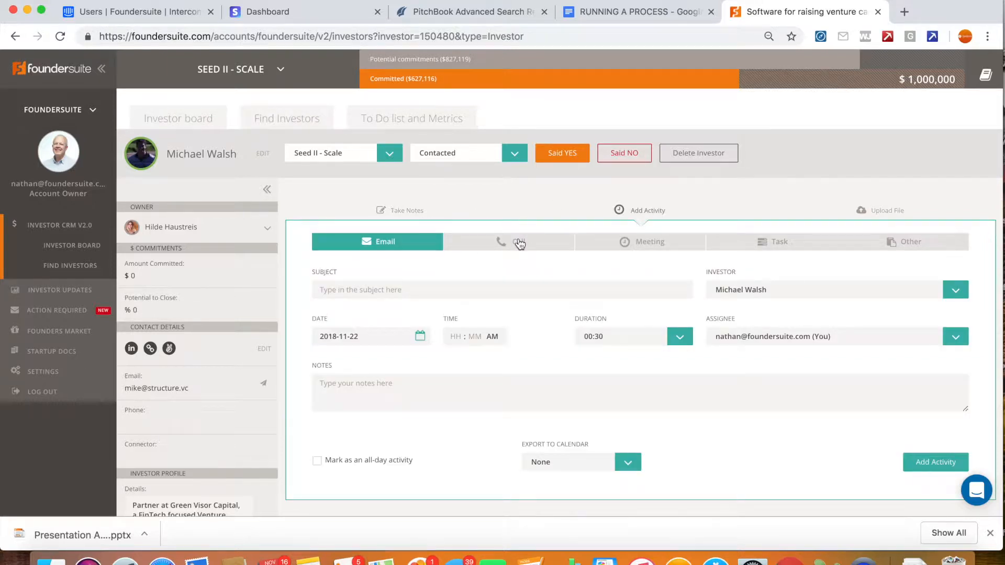
{"action": "mouse_move", "coordinate": [801, 241]}
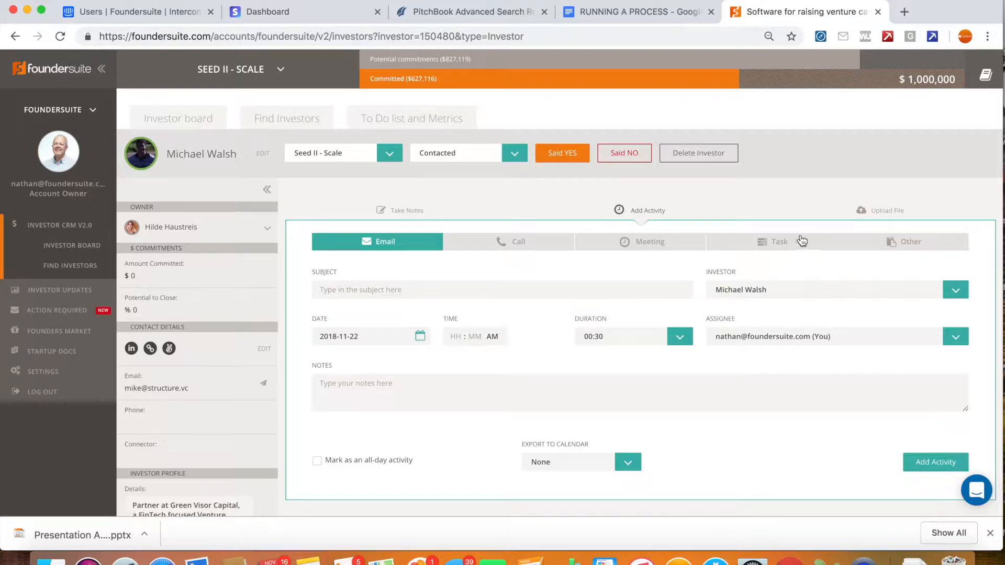
{"action": "mouse_move", "coordinate": [478, 288]}
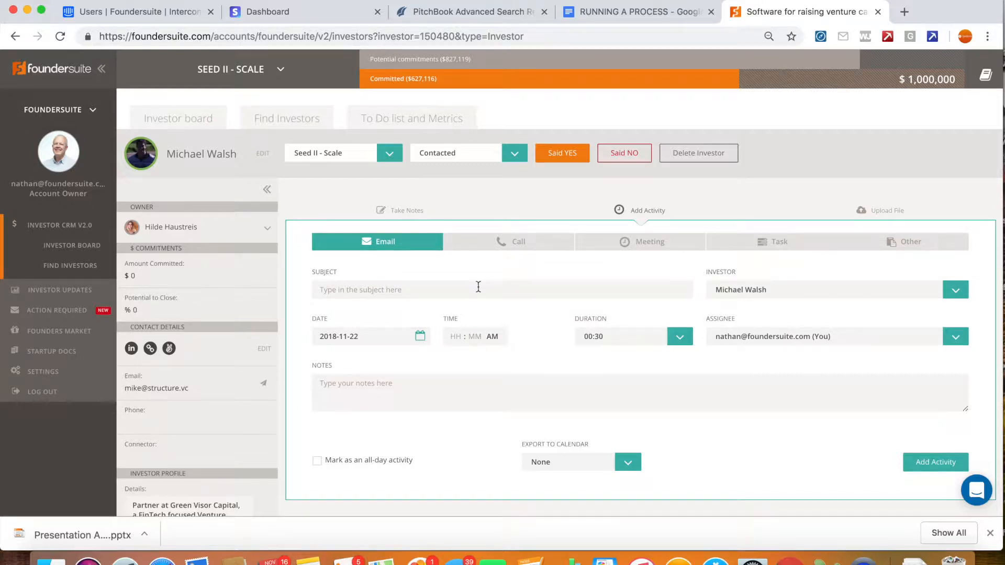
Add a Meeting activity 'Meet for coffee after Thanksgiving' dated Nov 27, 2018
{"action": "left_click", "coordinate": [639, 241]}
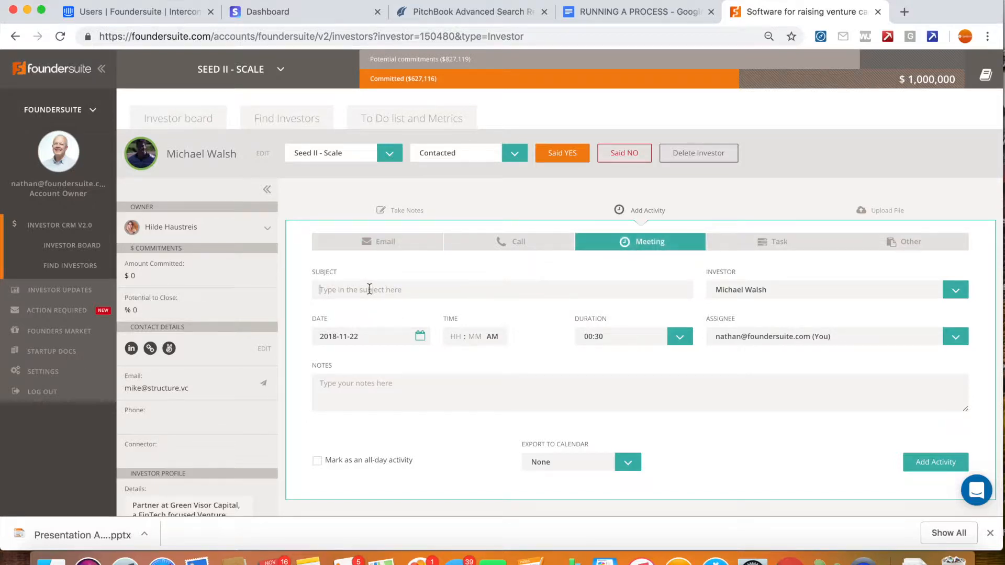
{"action": "type", "text": "Meet for c"}
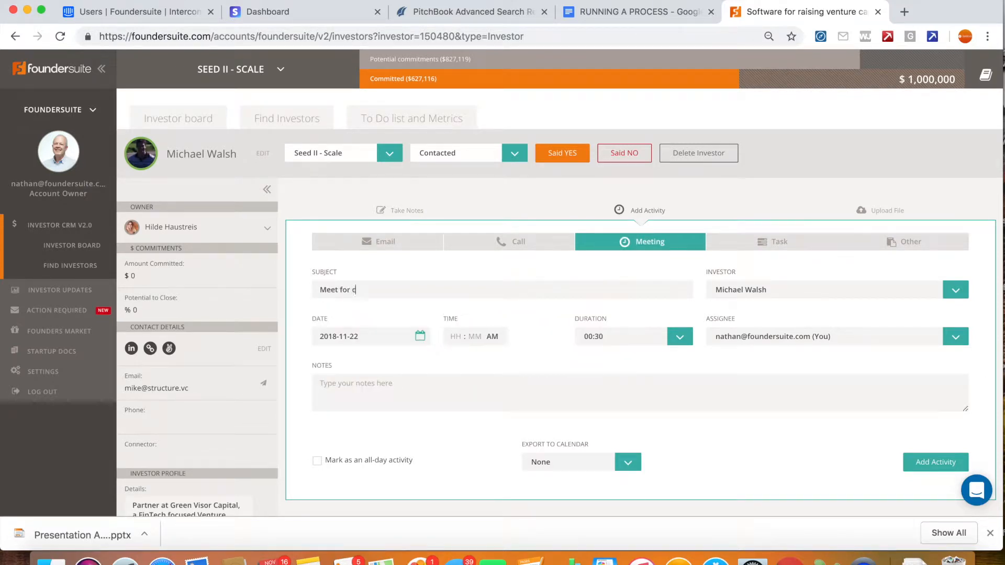
{"action": "type", "text": "offee aft"}
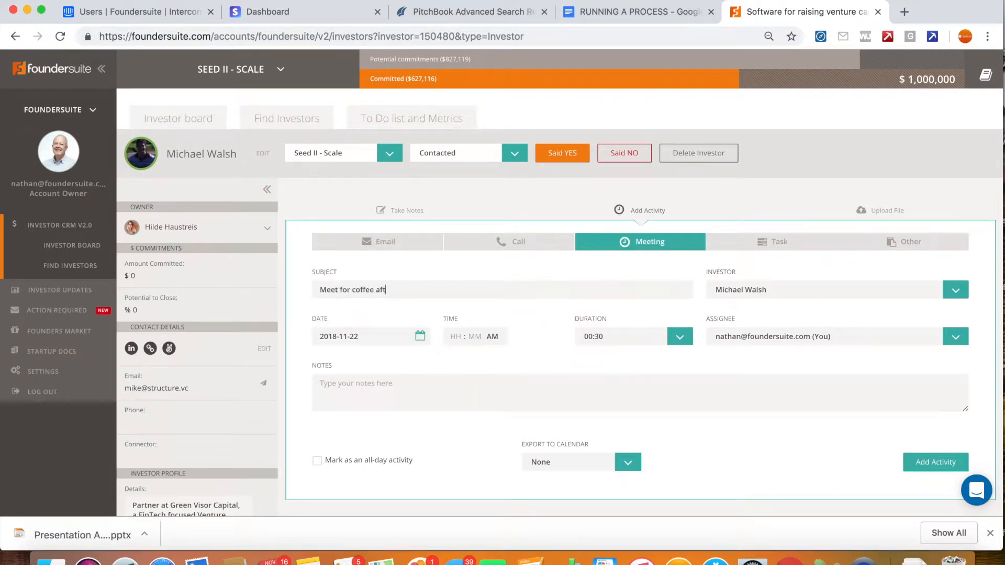
{"action": "type", "text": "er Thanksgiving"}
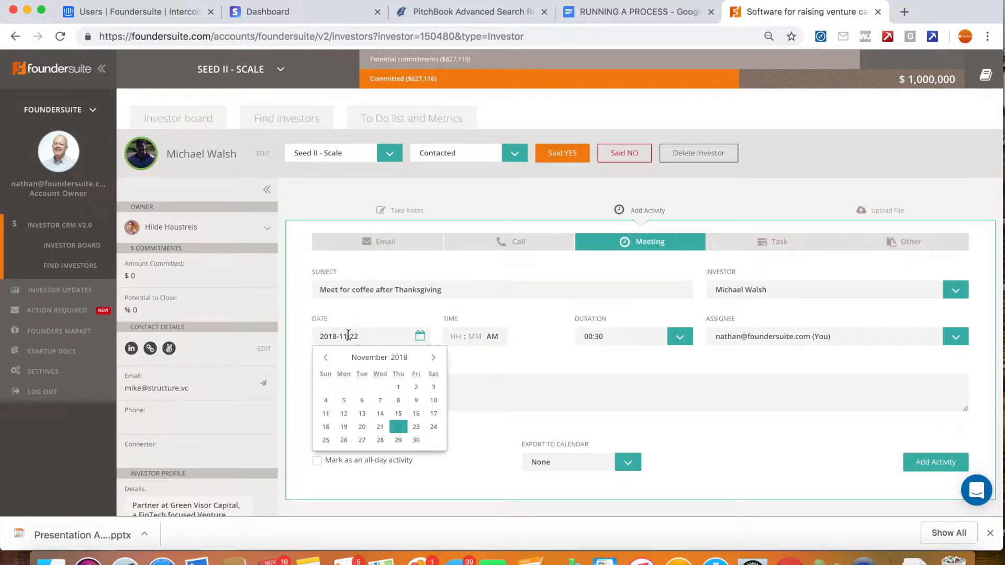
{"action": "left_click", "coordinate": [361, 440]}
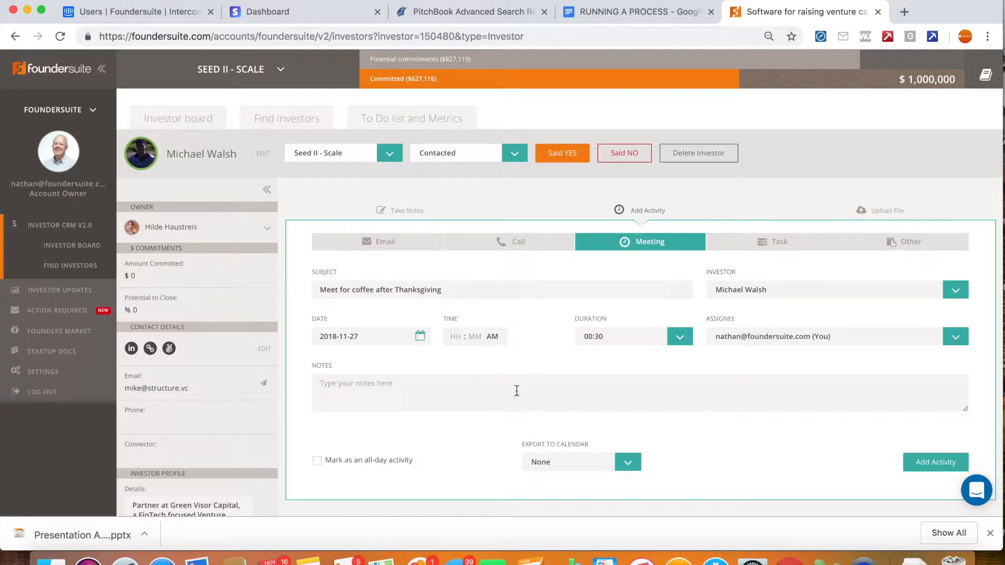
{"action": "left_click", "coordinate": [627, 462]}
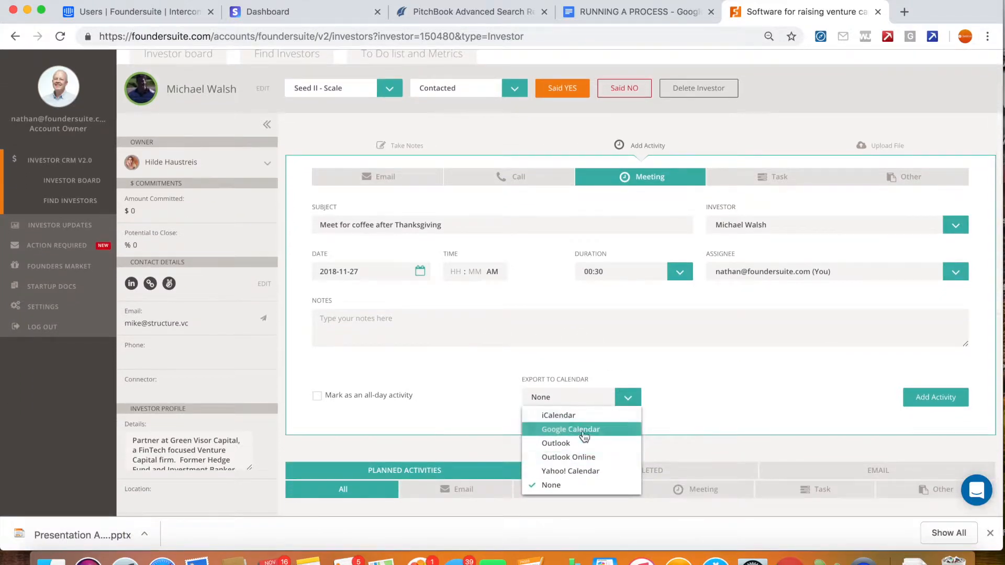
{"action": "mouse_move", "coordinate": [467, 366]}
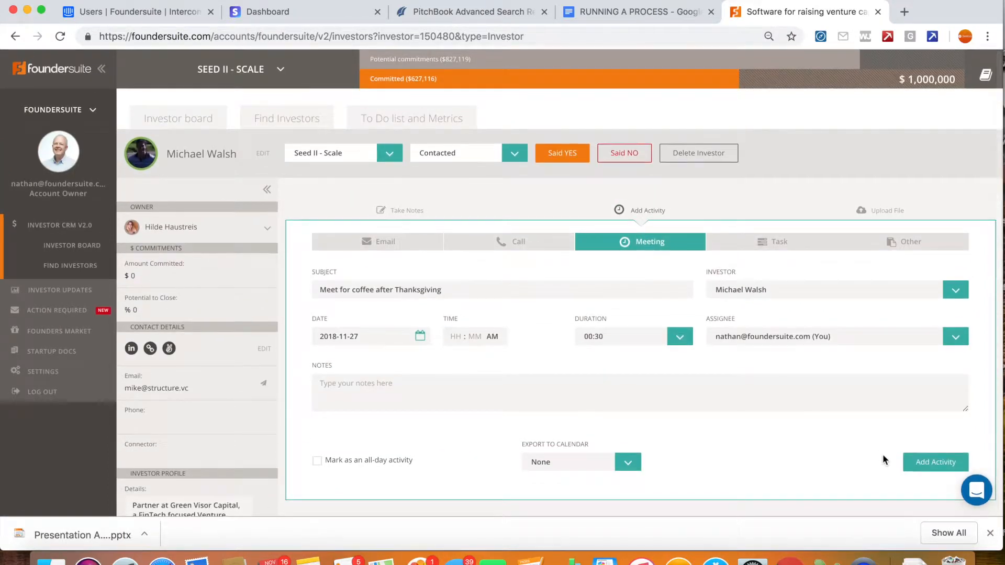
{"action": "left_click", "coordinate": [935, 463]}
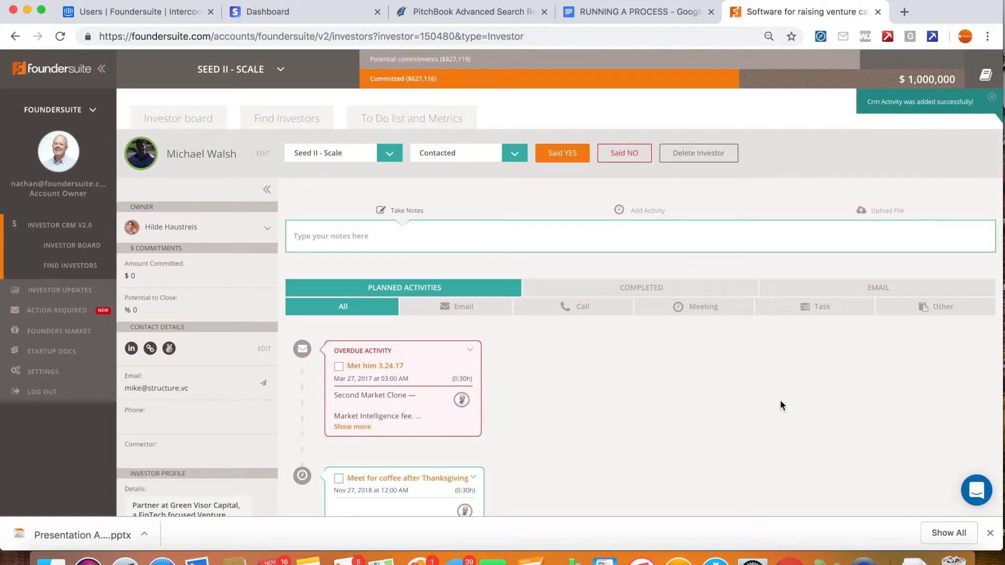
{"action": "mouse_move", "coordinate": [761, 273]}
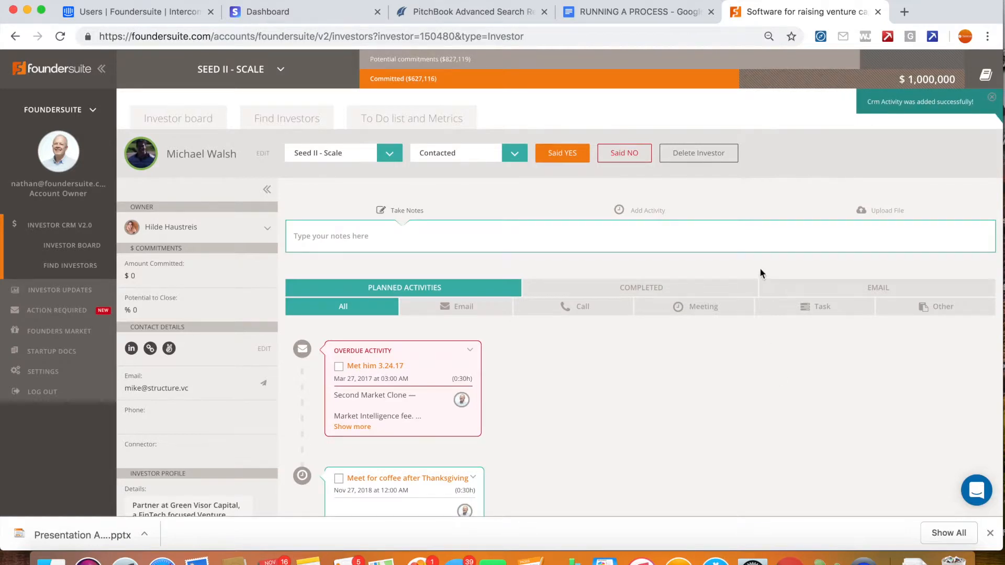
{"action": "mouse_move", "coordinate": [875, 214]}
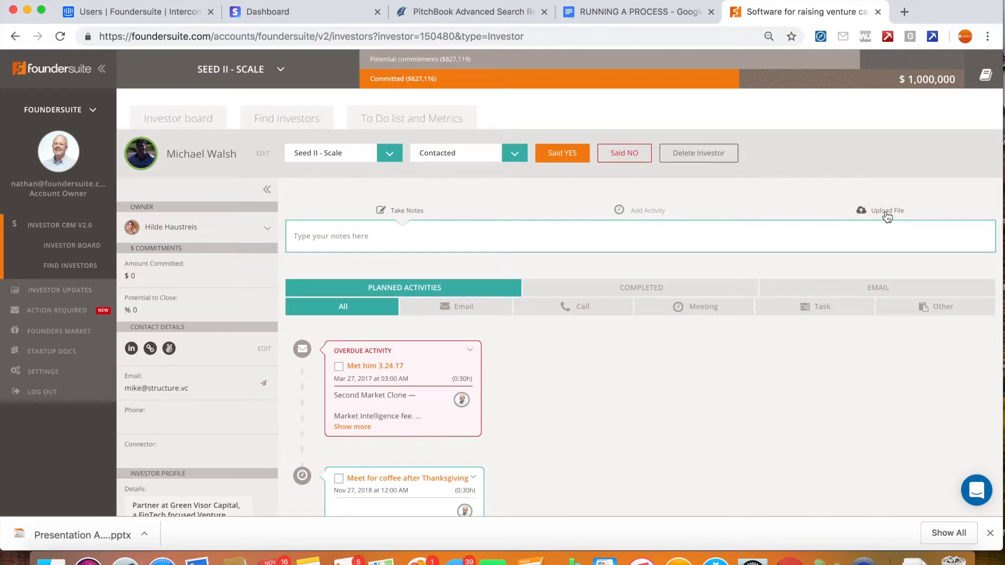
{"action": "mouse_move", "coordinate": [862, 283]}
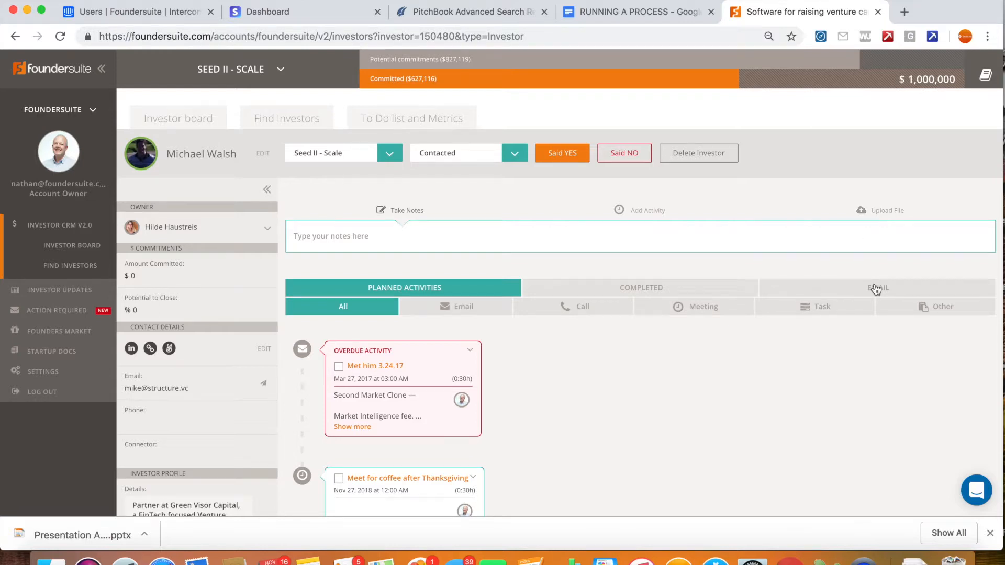
Show the EMAIL tab listing exchanges like the April 2018 Ycrib introduction thread
{"action": "left_click", "coordinate": [876, 287]}
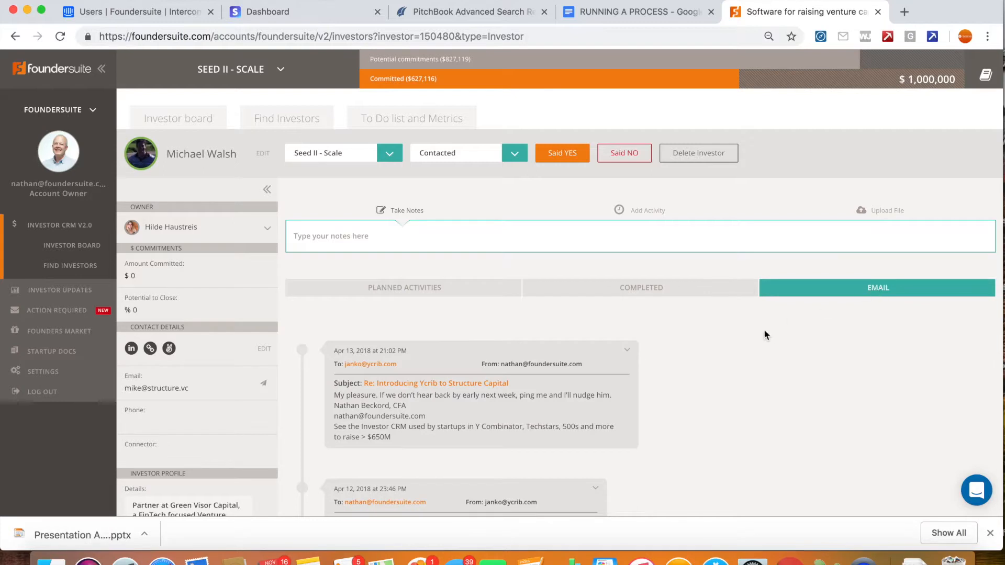
{"action": "scroll", "scroll_direction": "down", "scroll_amount": 3}
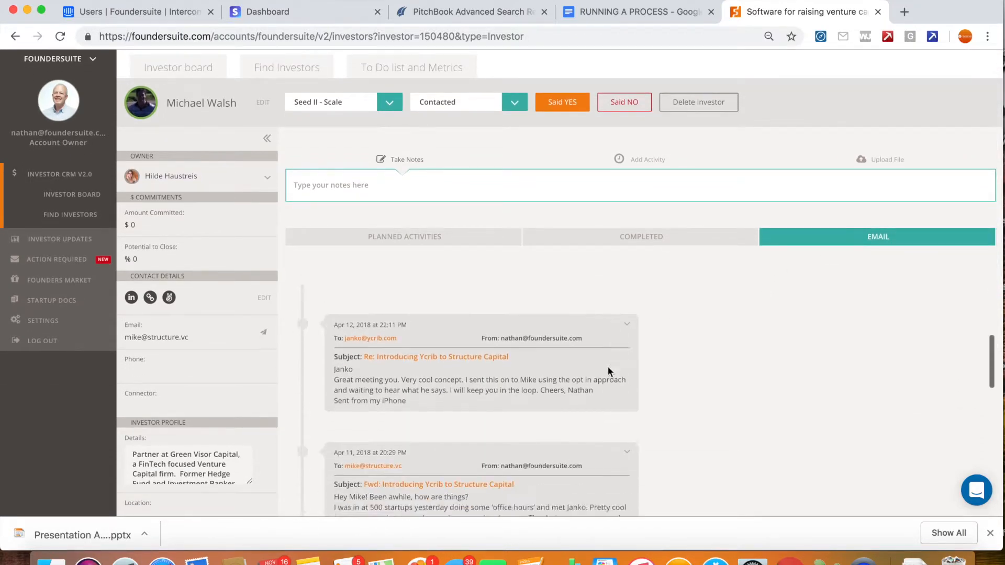
{"action": "scroll", "scroll_direction": "up", "scroll_amount": 3}
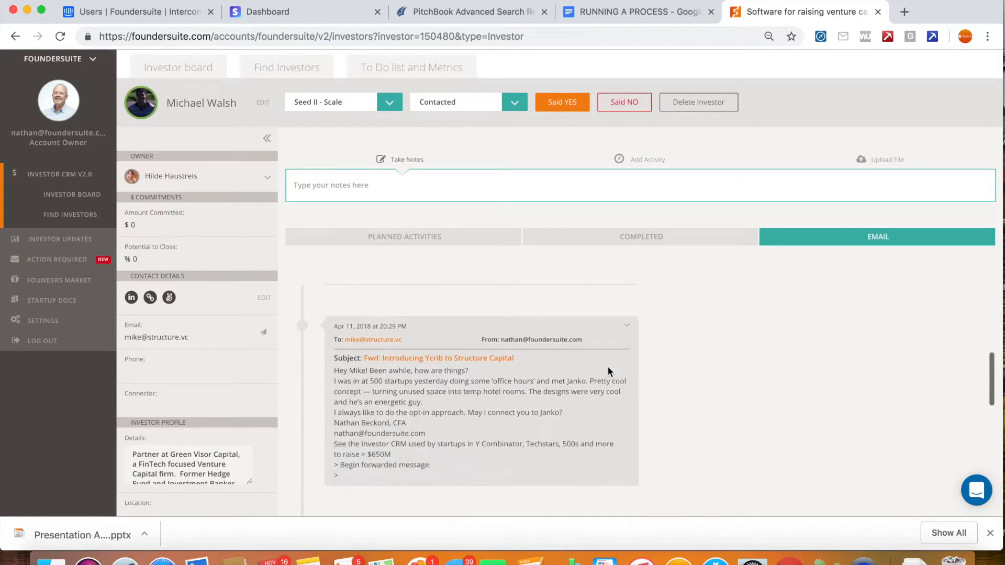
{"action": "scroll", "scroll_direction": "up", "scroll_amount": 3}
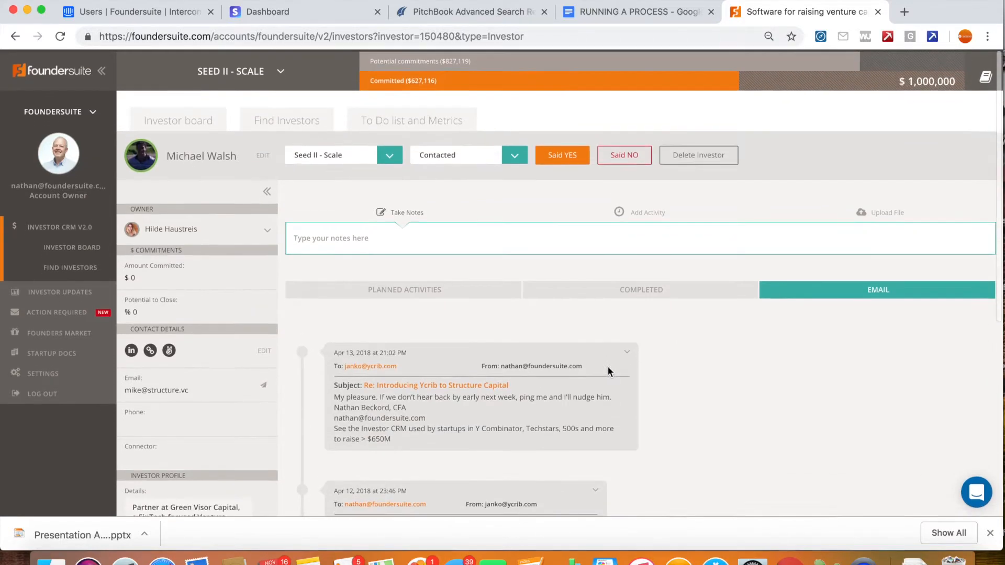
{"action": "left_click", "coordinate": [43, 371]}
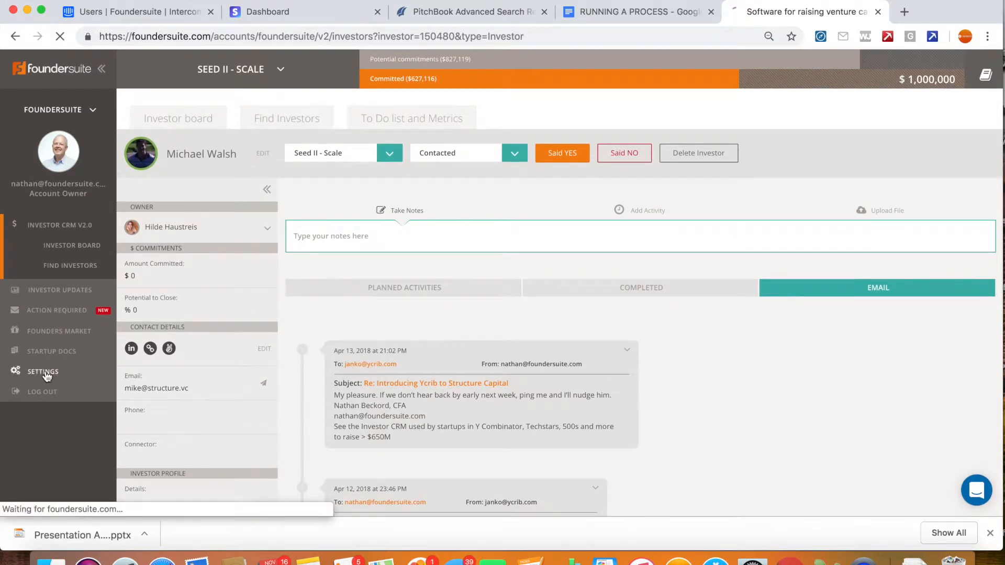
{"action": "left_click", "coordinate": [43, 371]}
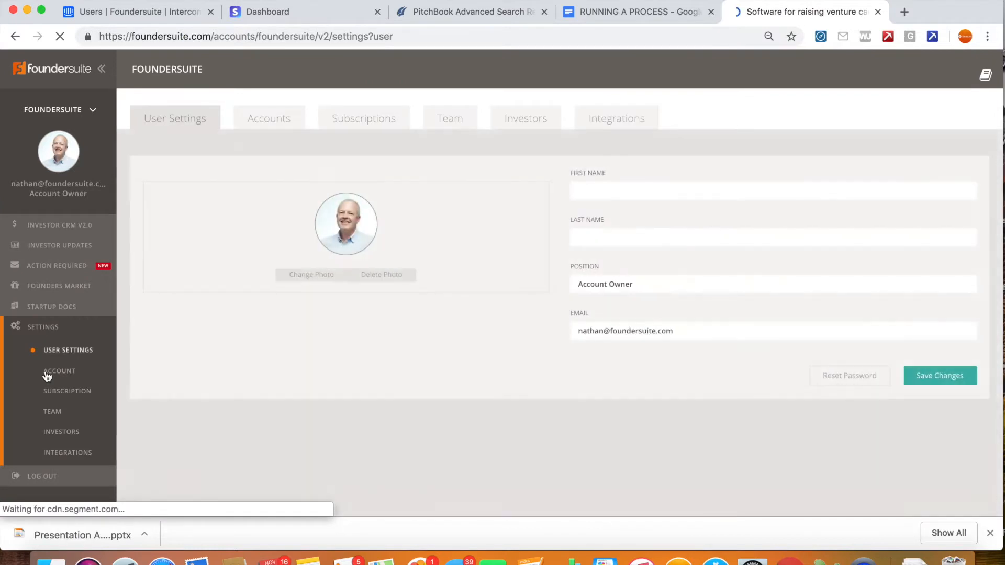
Open Integrations to view the connected email account and 'Share emails across the team' toggle
{"action": "left_click", "coordinate": [615, 118]}
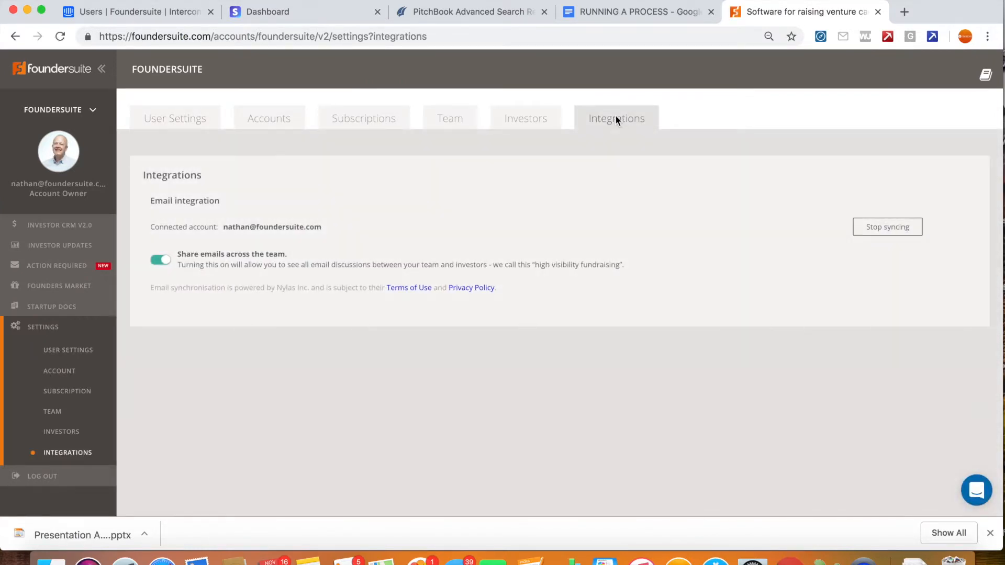
{"action": "mouse_move", "coordinate": [562, 197]}
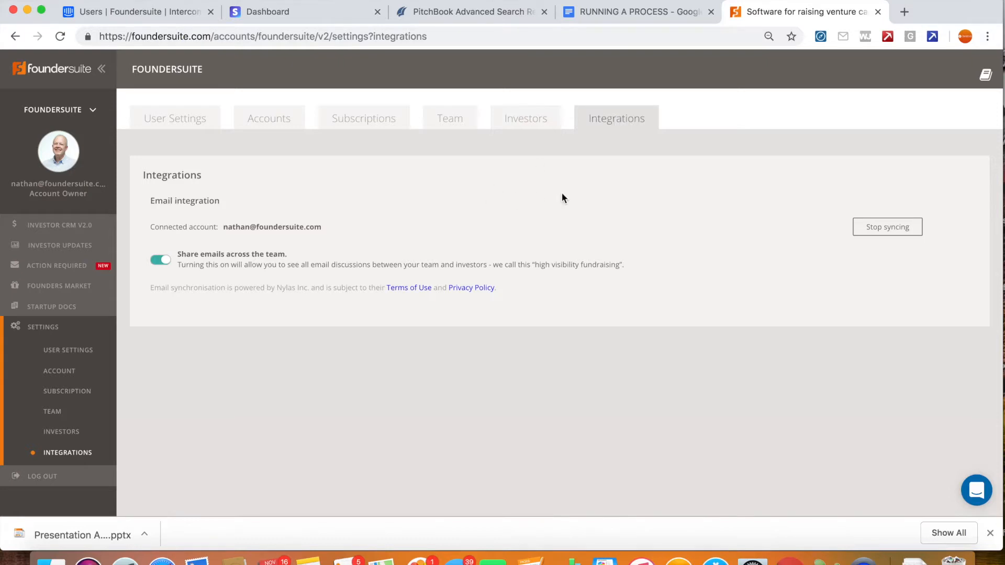
{"action": "mouse_move", "coordinate": [180, 279]}
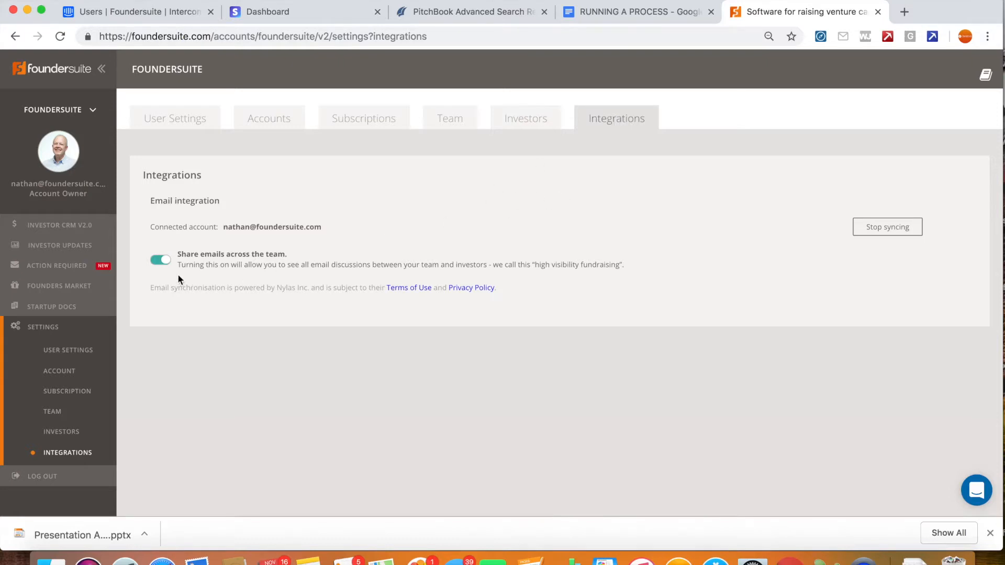
{"action": "mouse_move", "coordinate": [167, 271]}
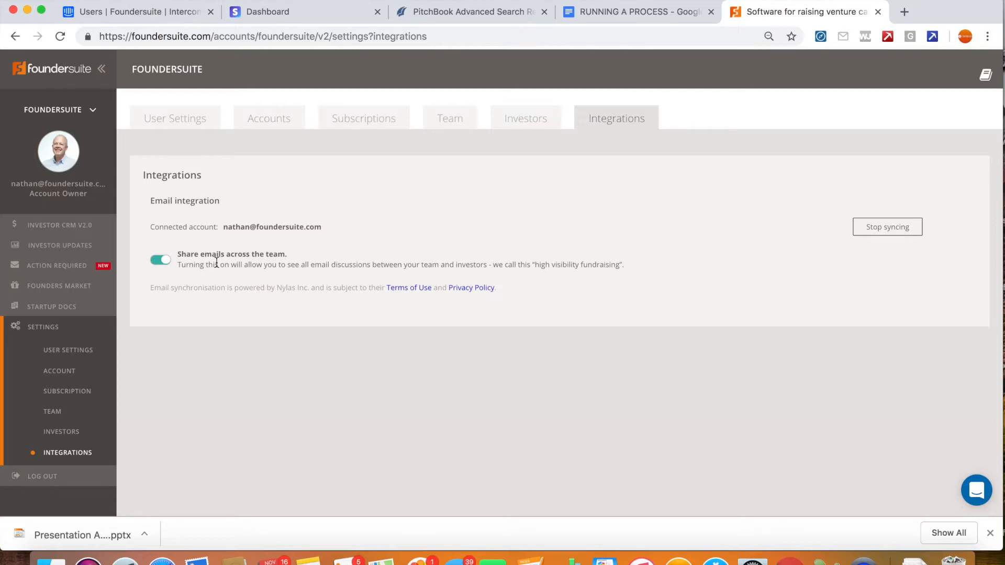
{"action": "mouse_move", "coordinate": [61, 225]}
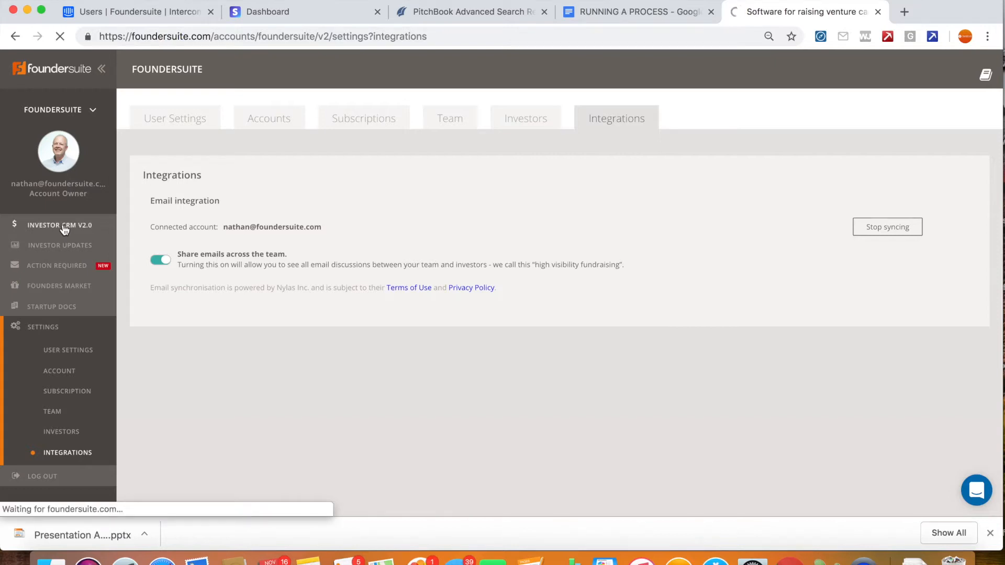
Go back through Investor CRM V2.0 to the Seed II - Scale investor board
{"action": "left_click", "coordinate": [59, 226]}
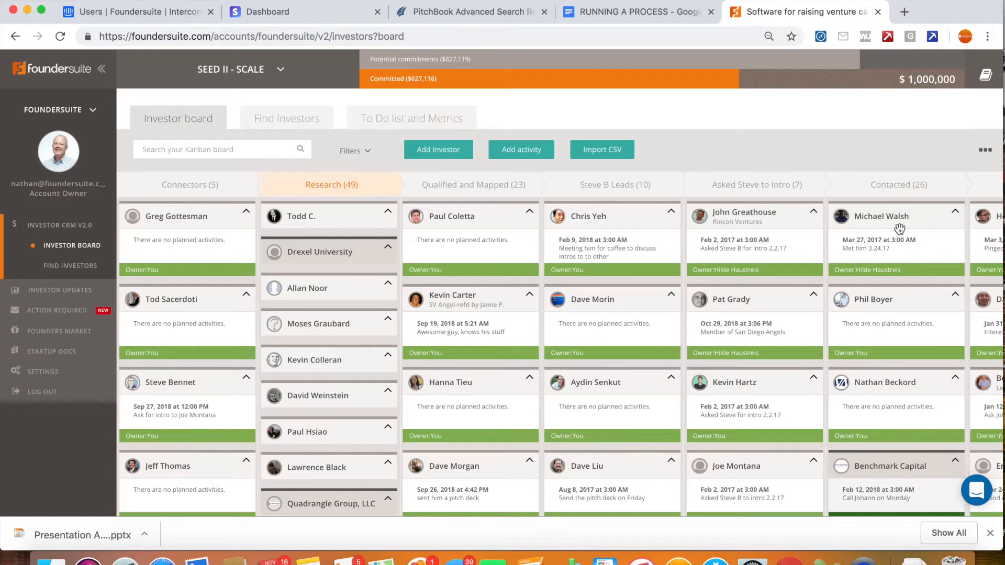
{"action": "mouse_move", "coordinate": [896, 228]}
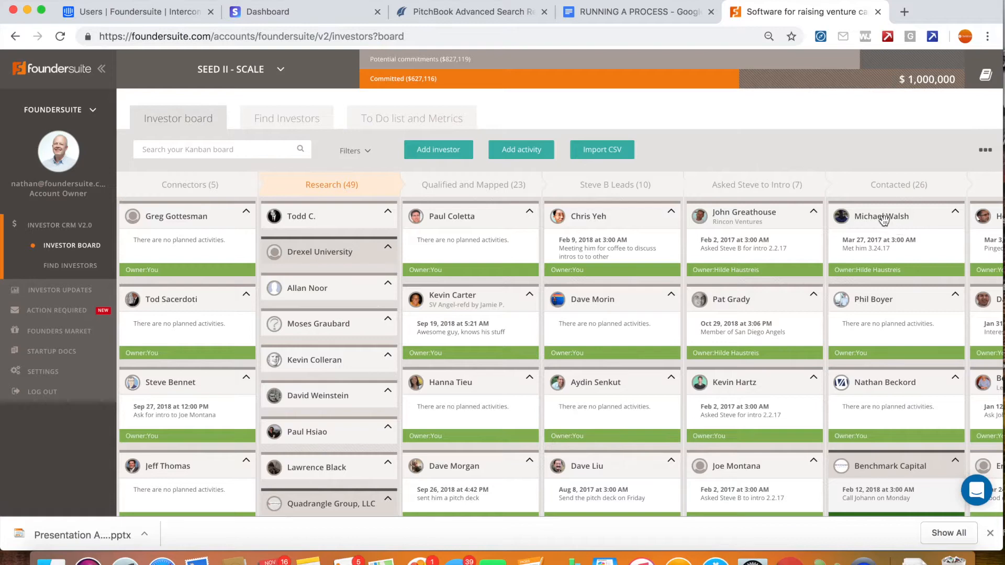
{"action": "mouse_move", "coordinate": [412, 116]}
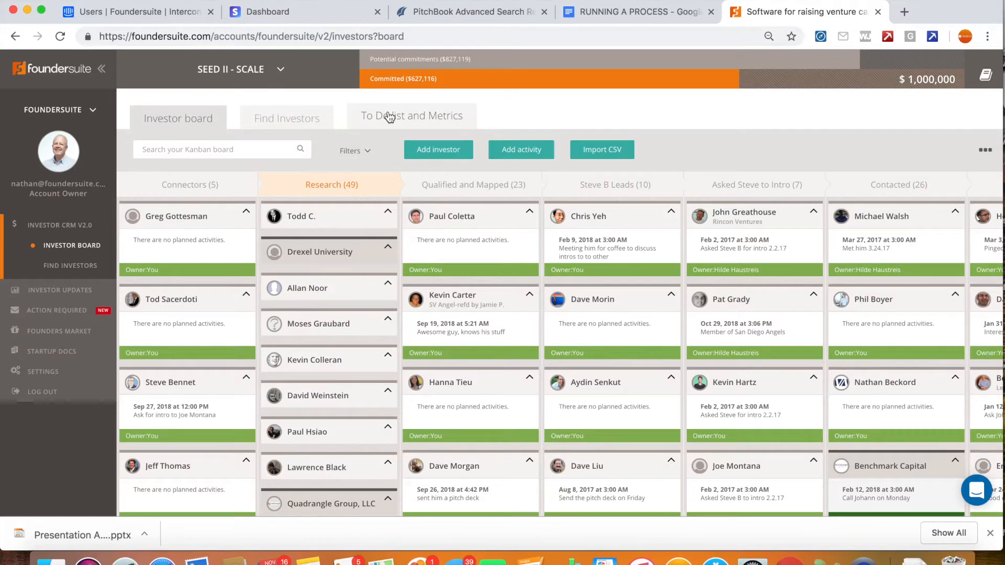
Open the To Do list and Metrics tab and scroll through overdue activities and metrics
{"action": "left_click", "coordinate": [411, 117]}
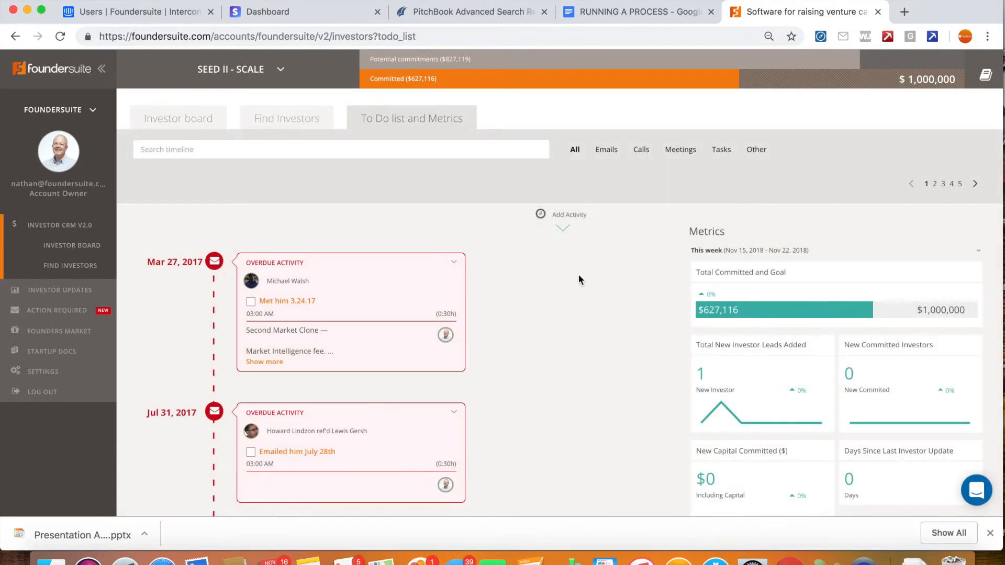
{"action": "mouse_move", "coordinate": [519, 284]}
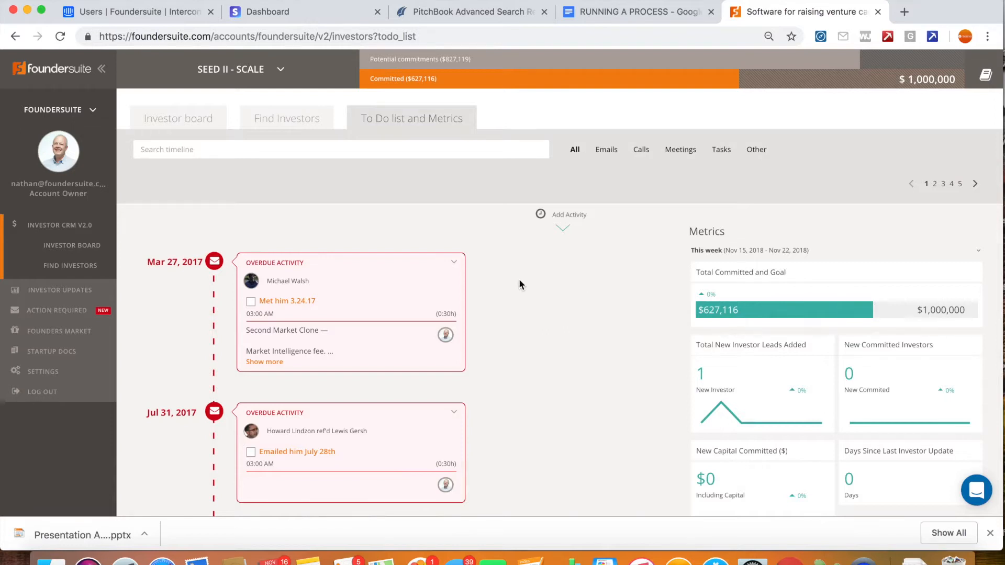
{"action": "scroll", "scroll_direction": "down", "scroll_amount": 3}
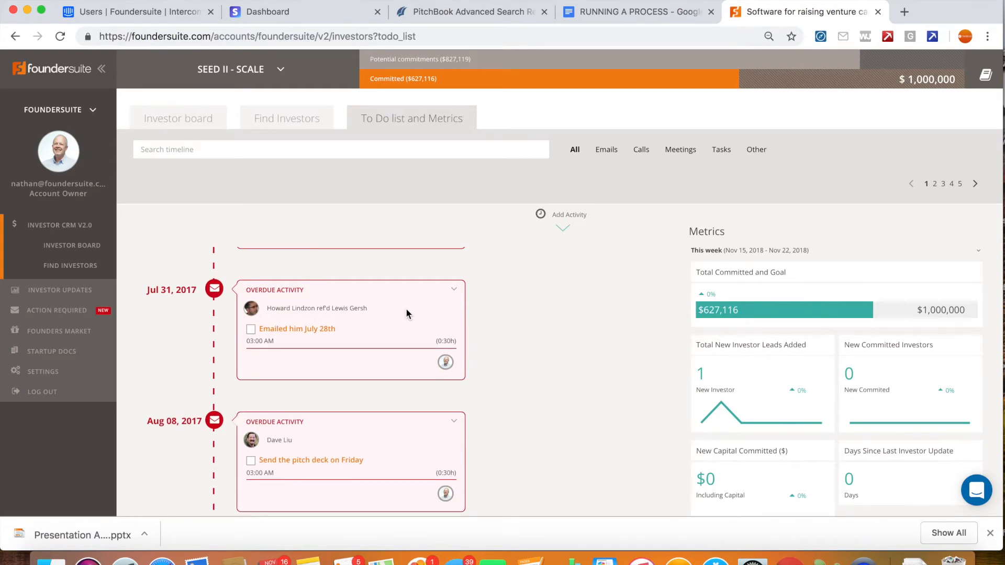
{"action": "scroll", "scroll_direction": "down", "scroll_amount": 3}
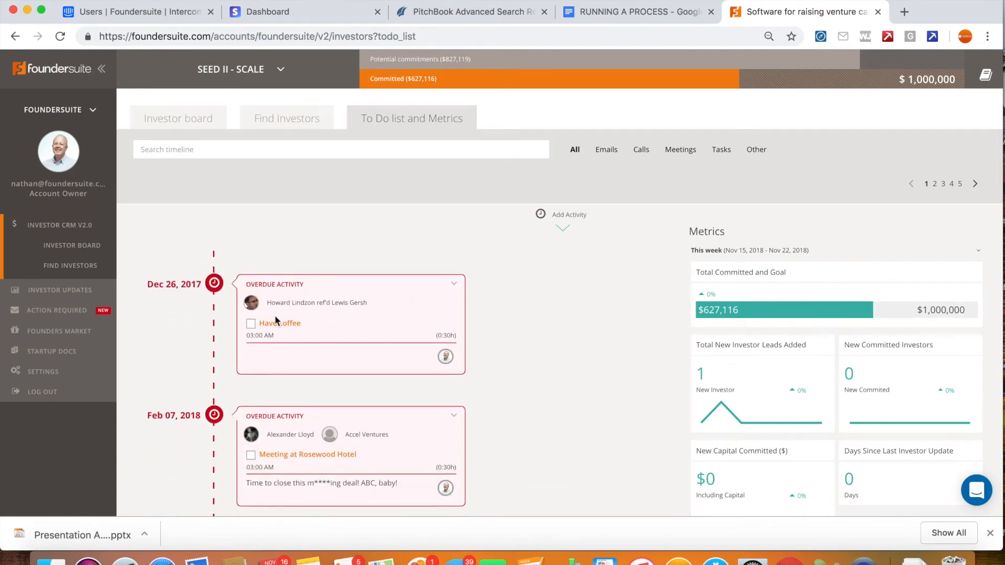
{"action": "mouse_move", "coordinate": [445, 356]}
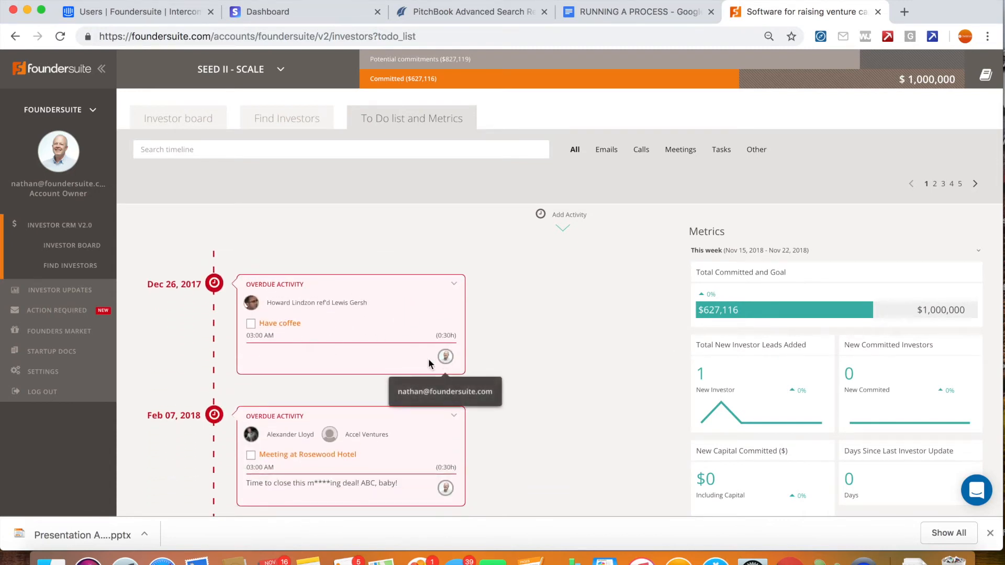
{"action": "mouse_move", "coordinate": [716, 276]}
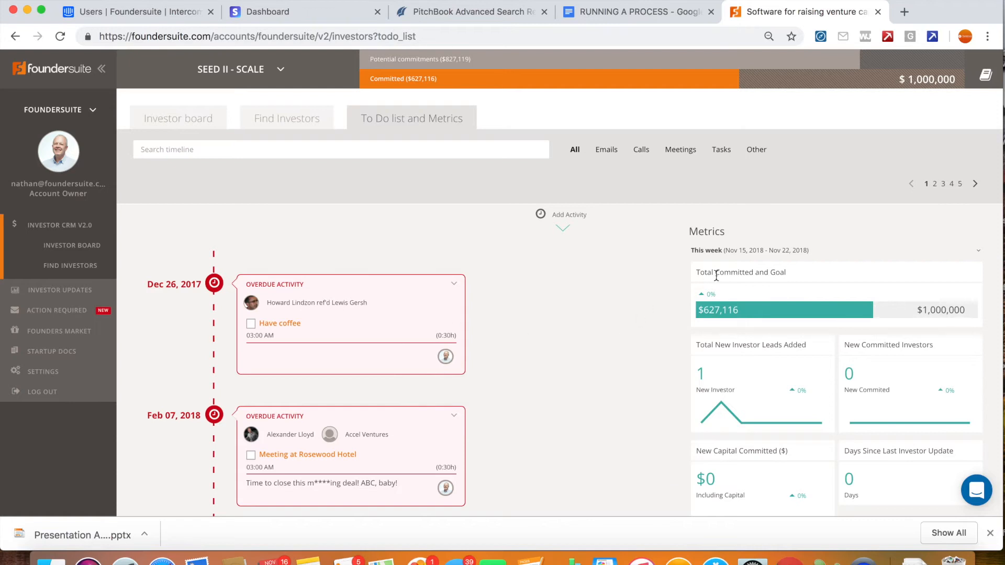
{"action": "mouse_move", "coordinate": [885, 258]}
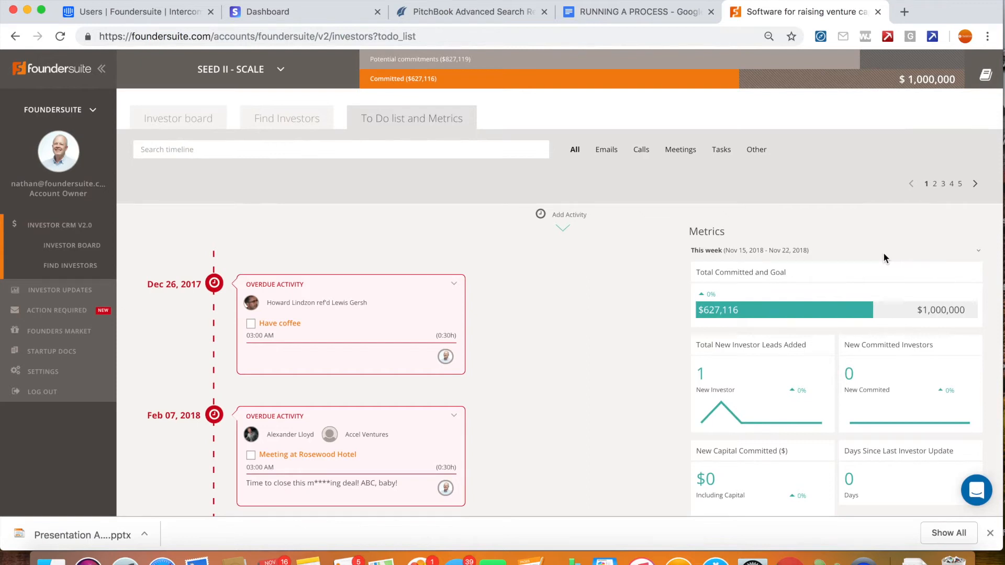
{"action": "mouse_move", "coordinate": [543, 308]}
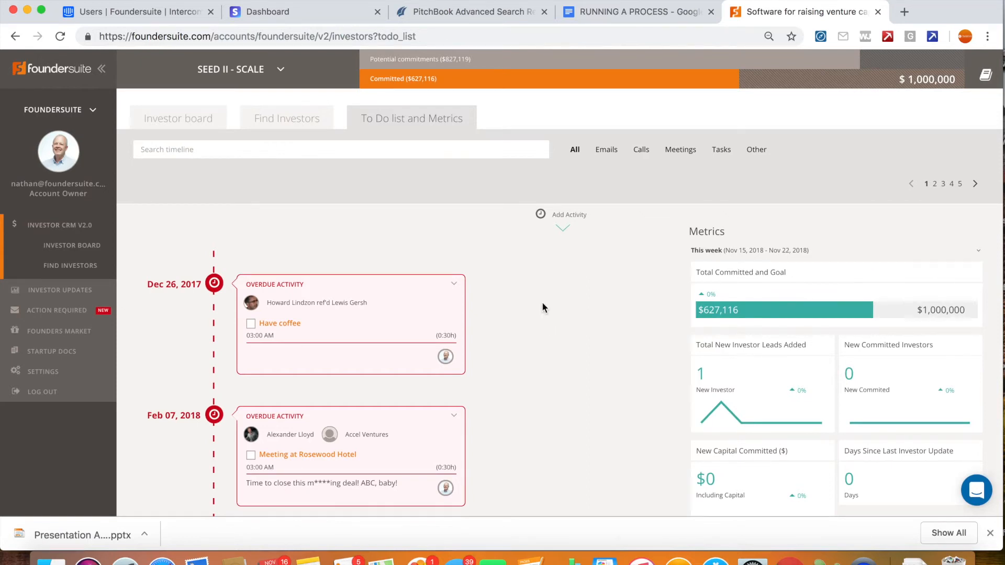
{"action": "mouse_move", "coordinate": [565, 306]}
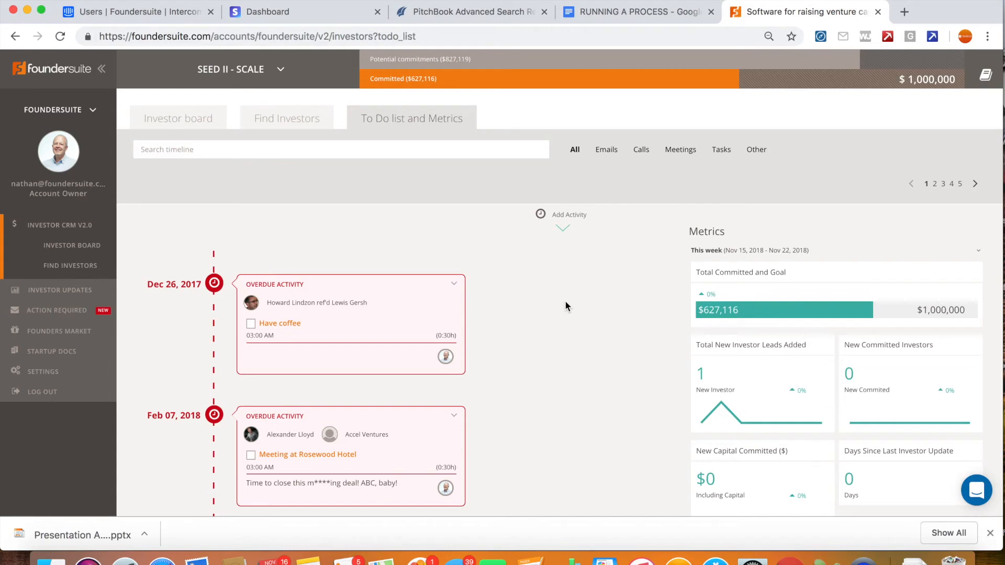
{"action": "mouse_move", "coordinate": [566, 229]}
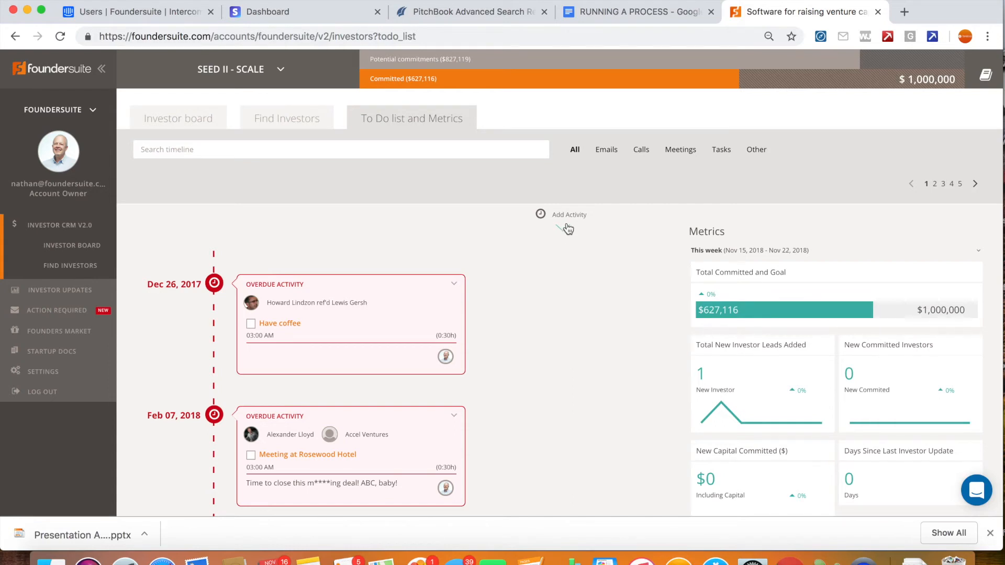
Expand the new-meeting activity form, then return to the pipeline-stage investor board
{"action": "left_click", "coordinate": [568, 215]}
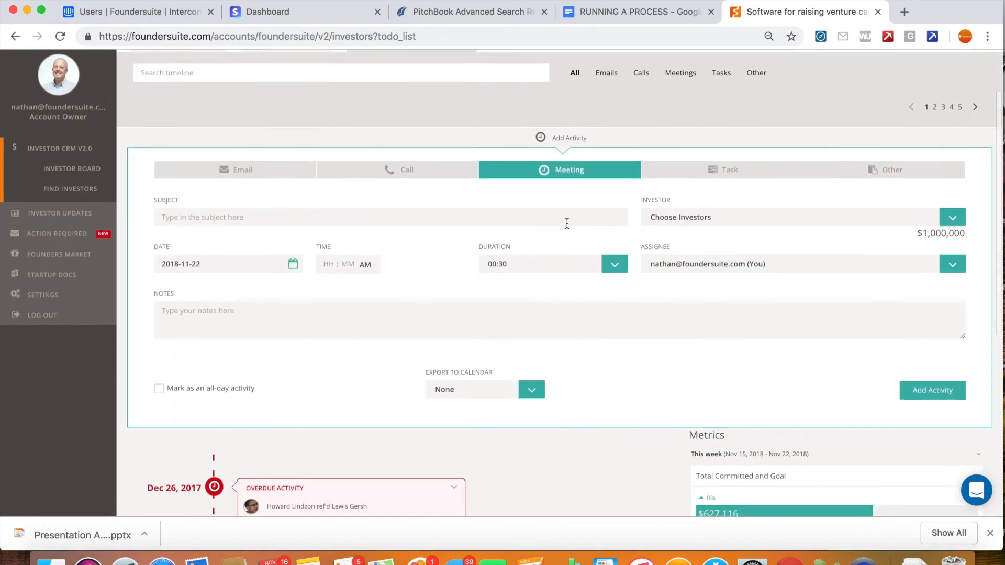
{"action": "scroll", "scroll_direction": "up", "scroll_amount": 3}
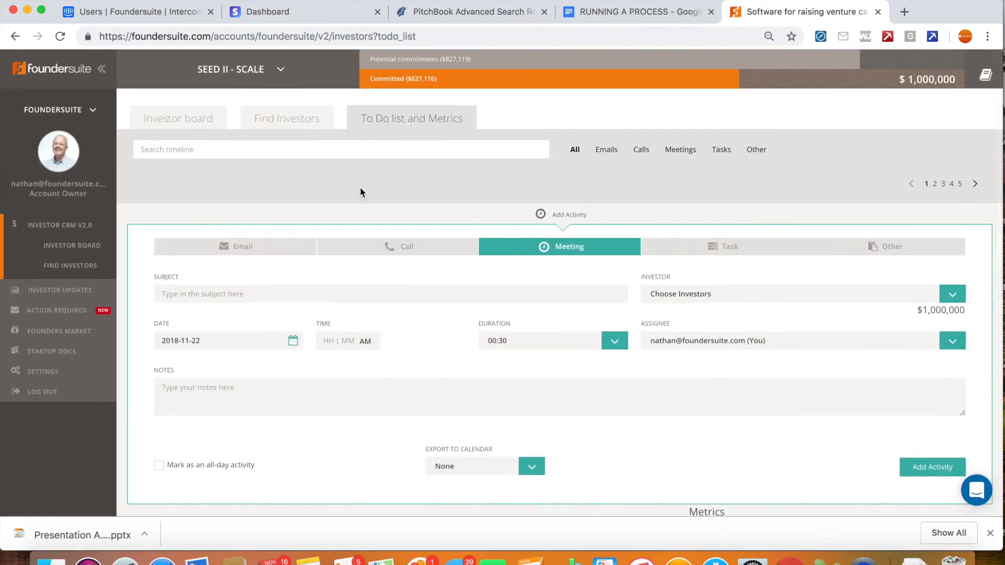
{"action": "left_click", "coordinate": [178, 117]}
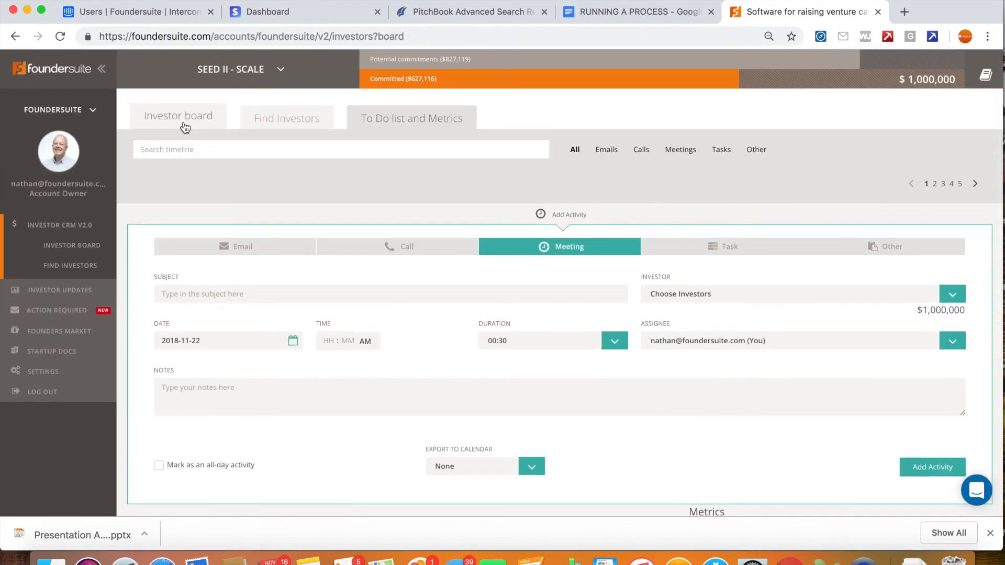
{"action": "left_click", "coordinate": [179, 117]}
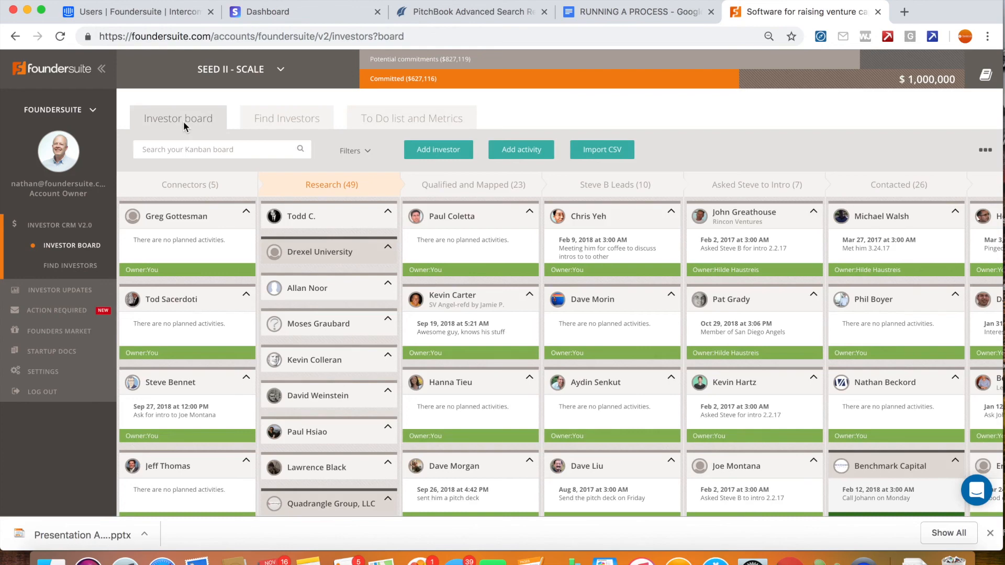